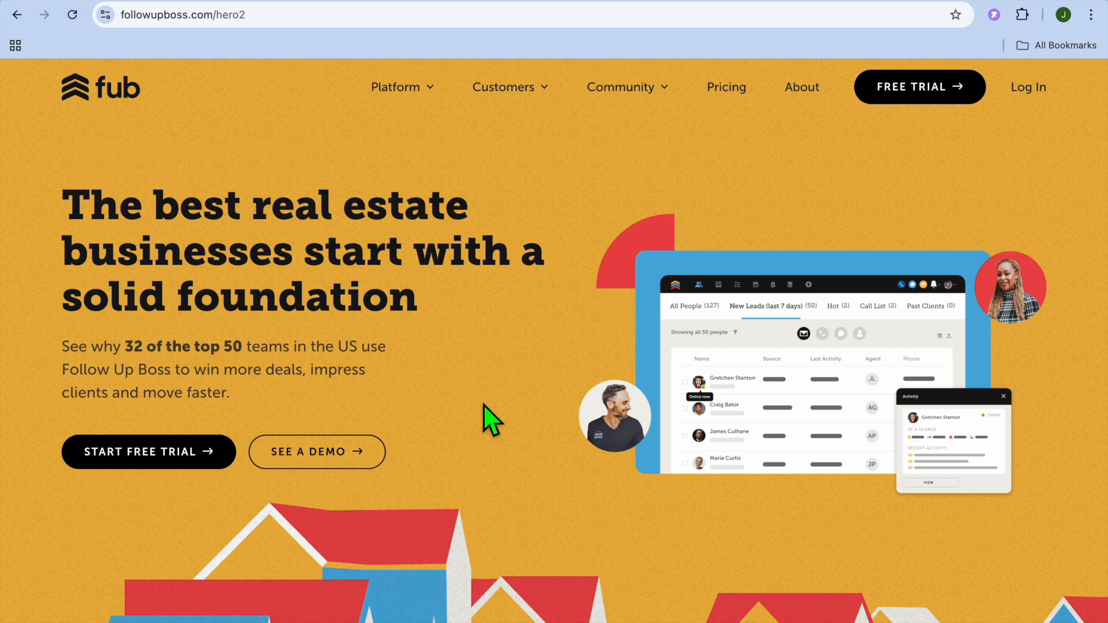
# Scroll the Getting Started checklist down to the Add Your Contacts step, at 0% launch progress.
pyautogui.scroll(-3)
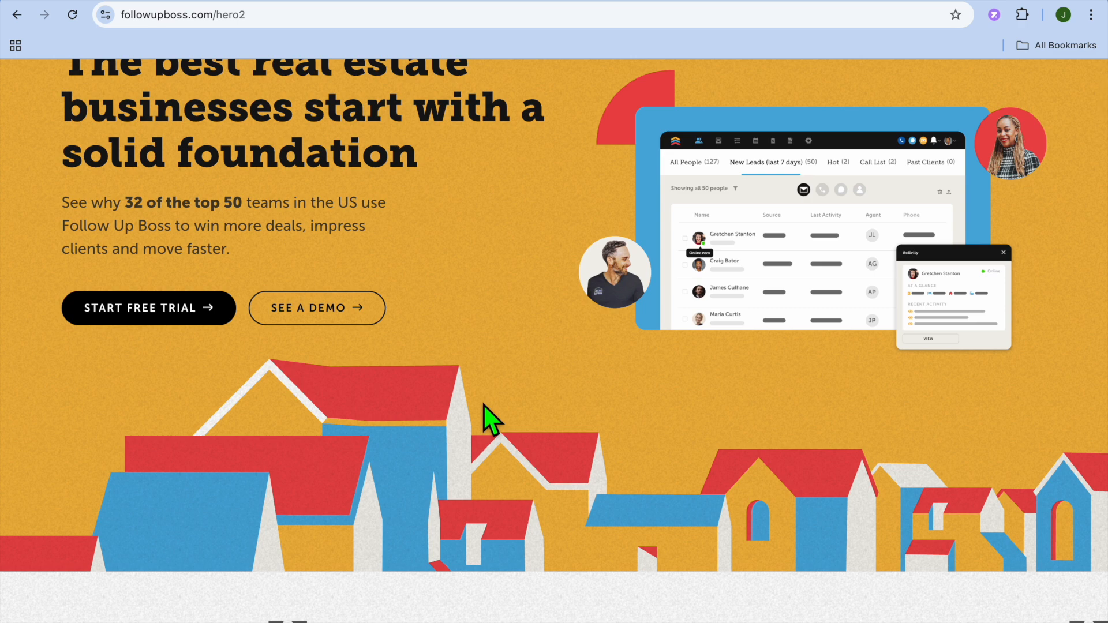
pyautogui.scroll(-3)
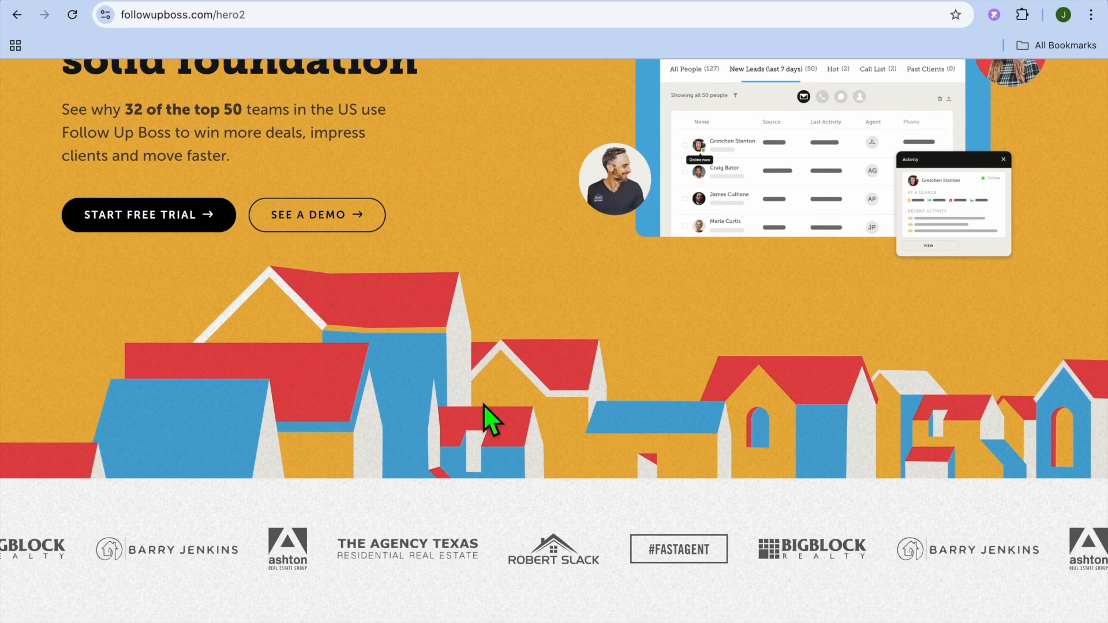
pyautogui.scroll(3)
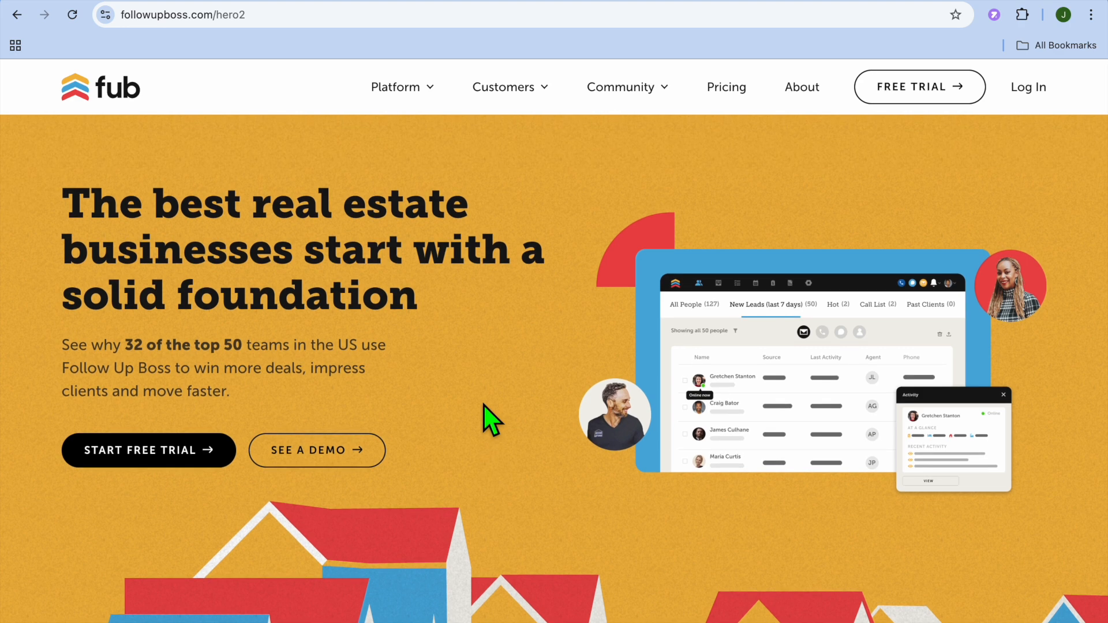
pyautogui.moveTo(148, 450)
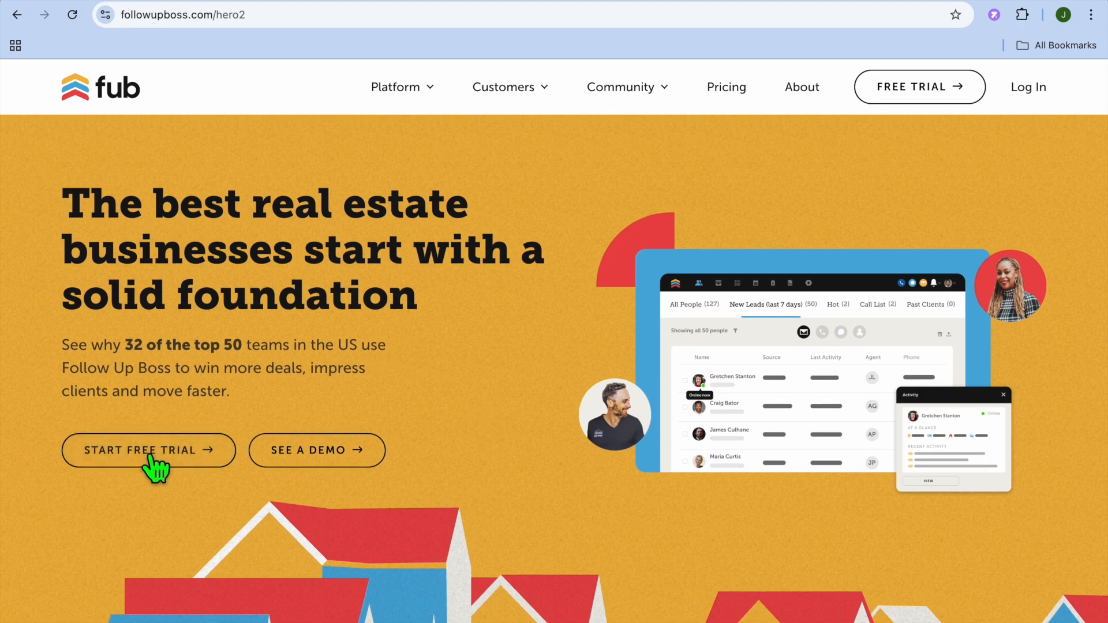
pyautogui.moveTo(363, 387)
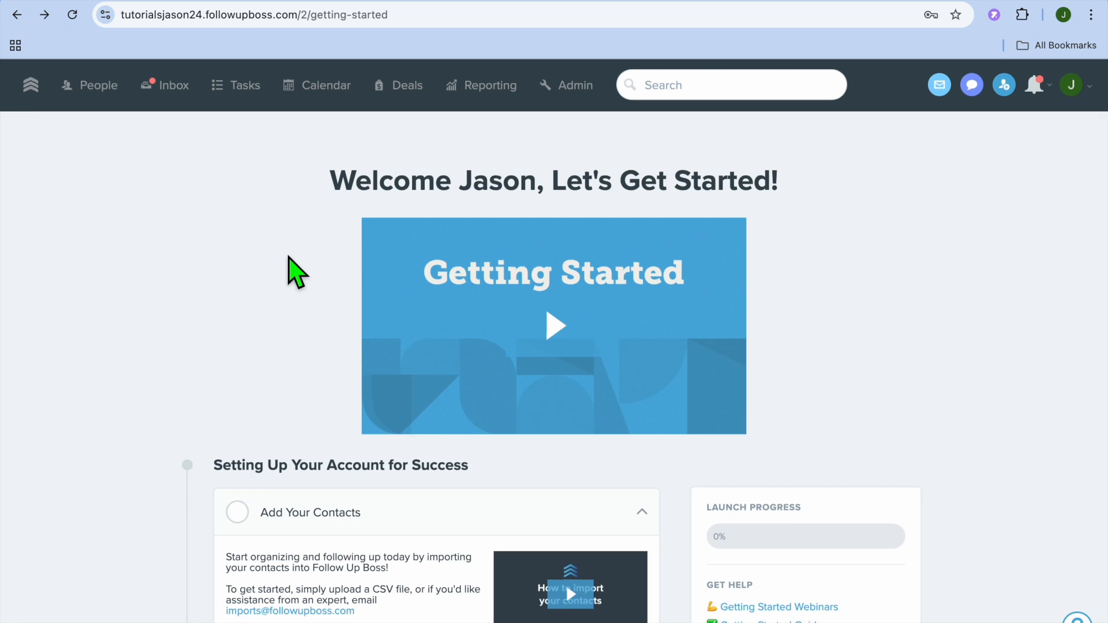
pyautogui.scroll(-3)
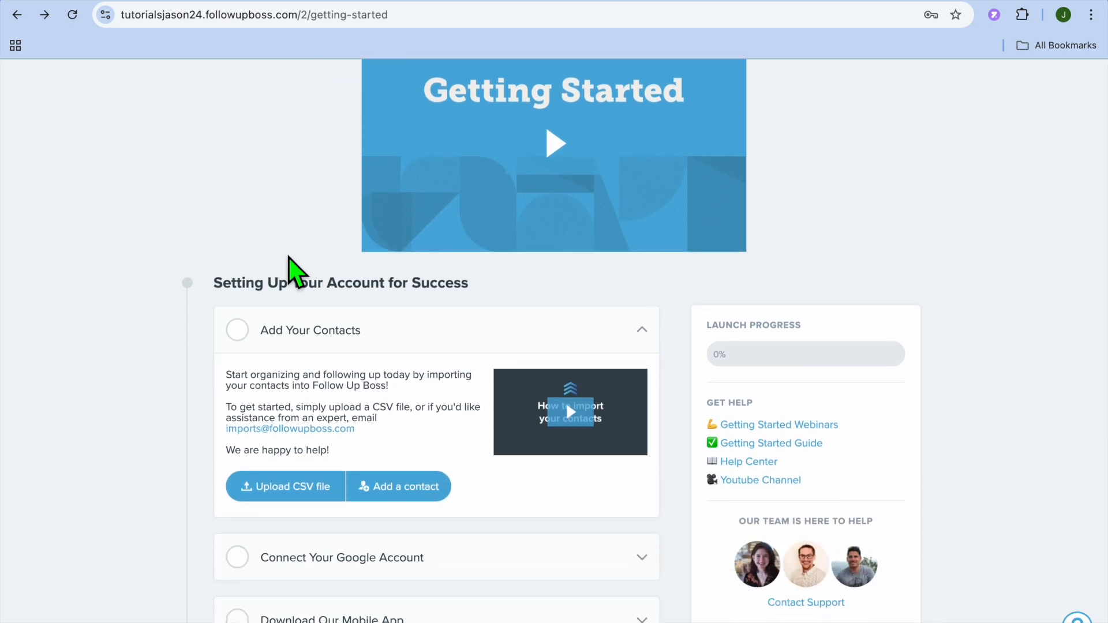
pyautogui.scroll(-3)
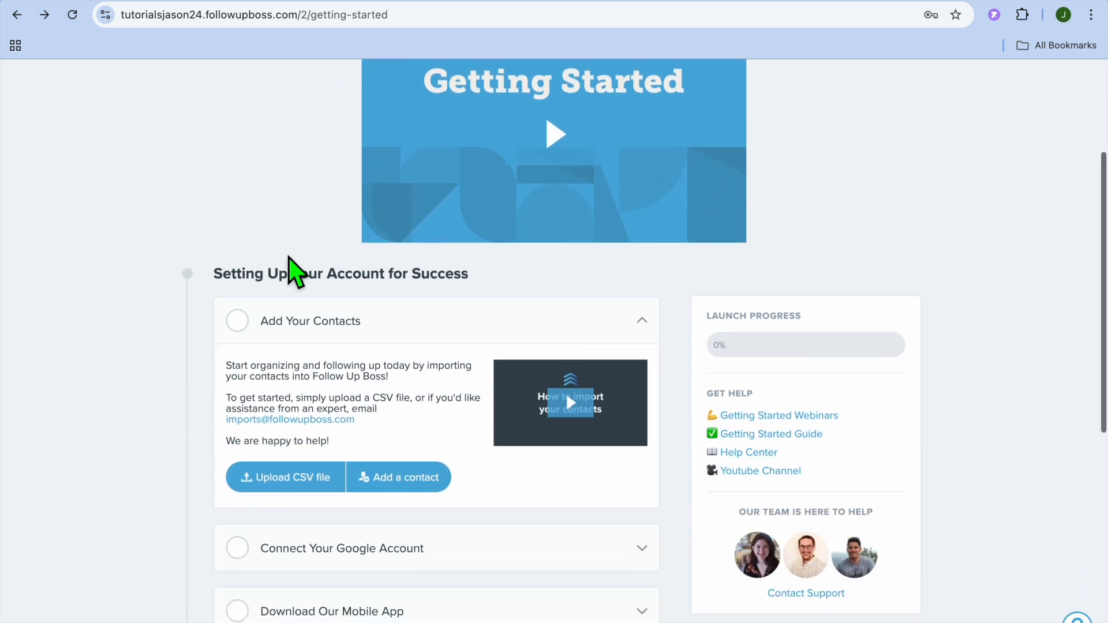
pyautogui.scroll(-3)
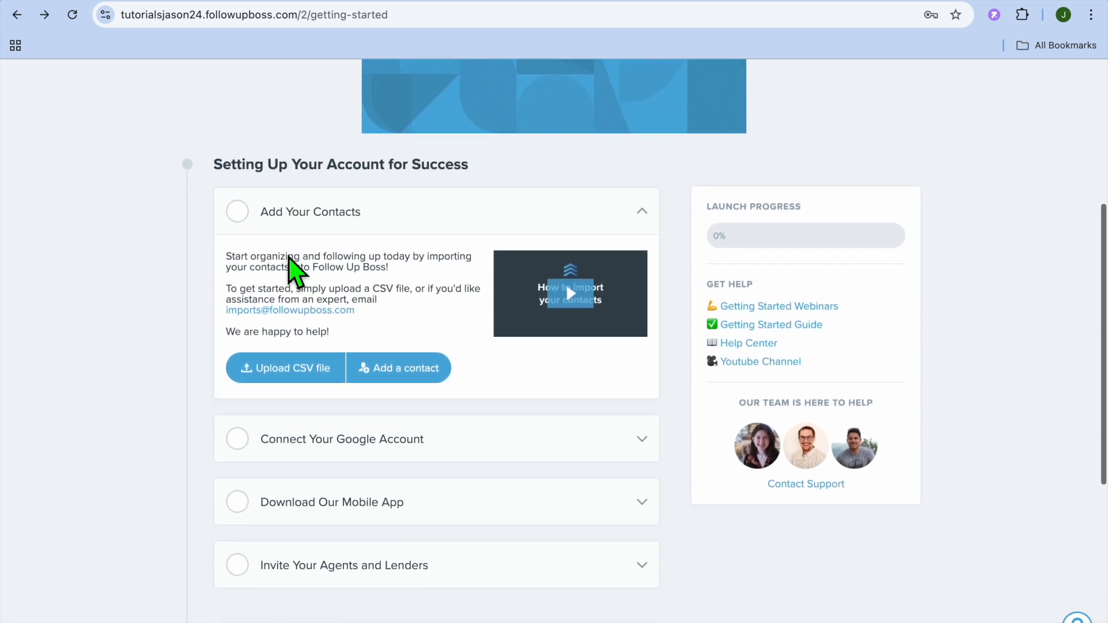
pyautogui.moveTo(346, 371)
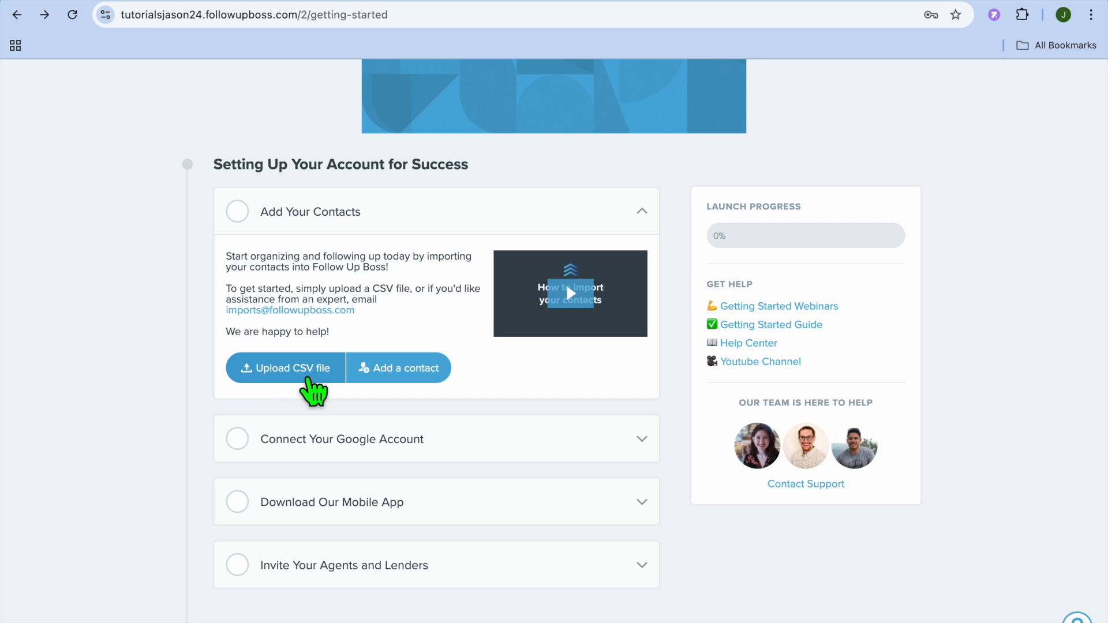
pyautogui.click(398, 367)
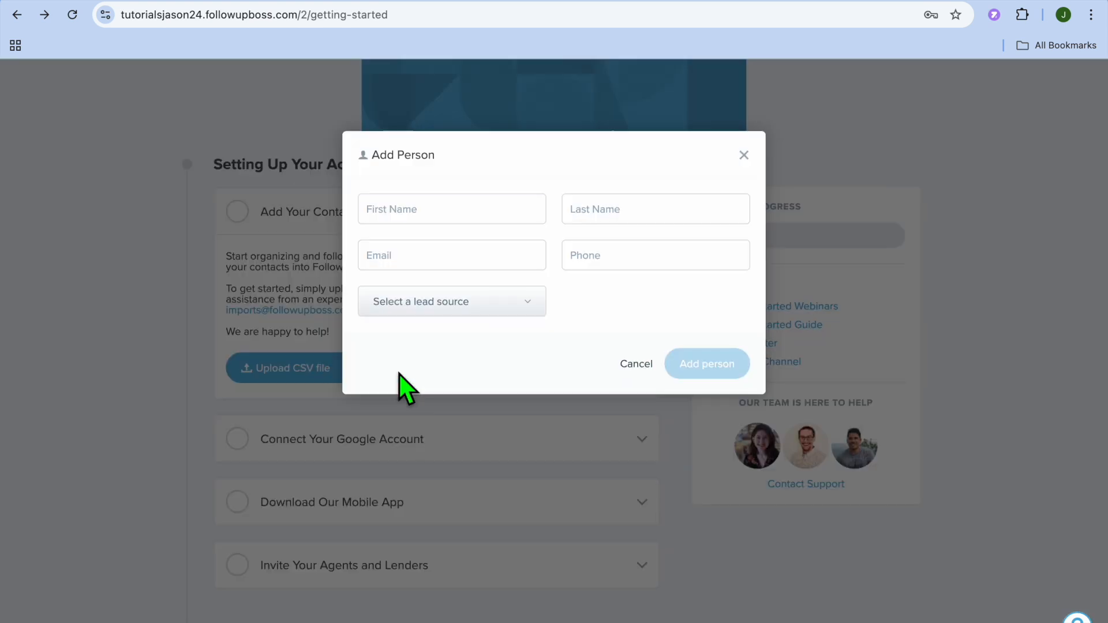
pyautogui.moveTo(526, 311)
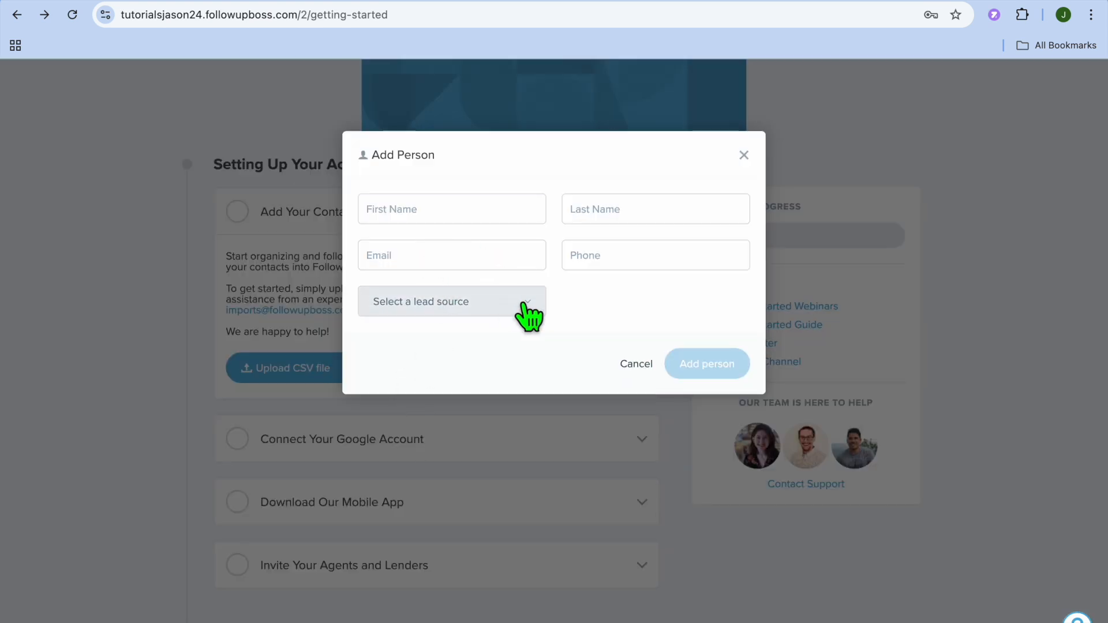
pyautogui.click(450, 302)
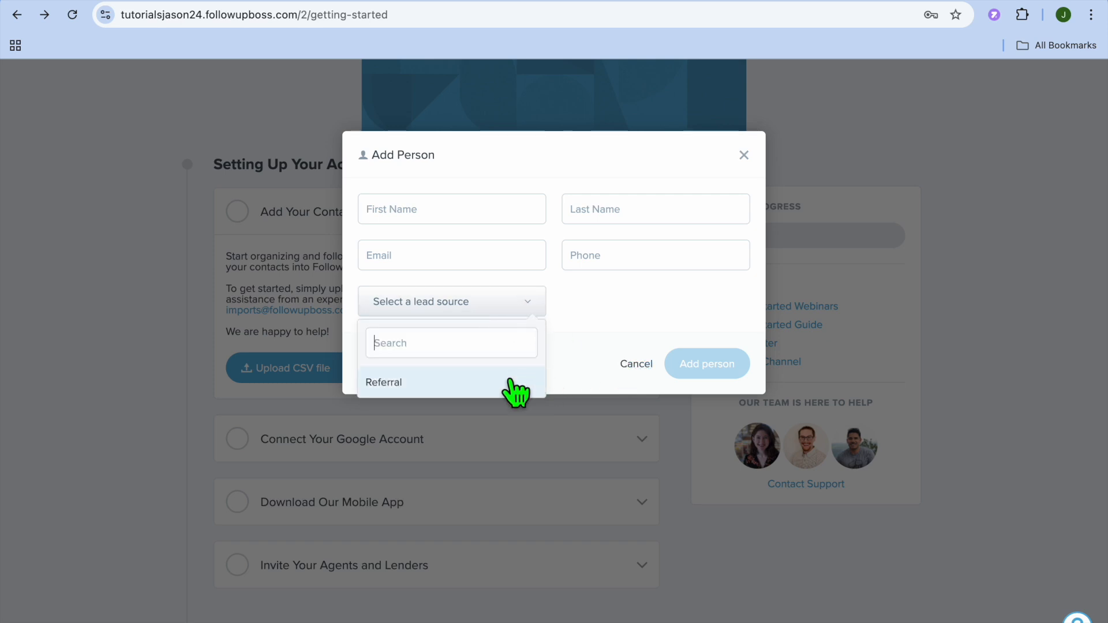
pyautogui.click(635, 364)
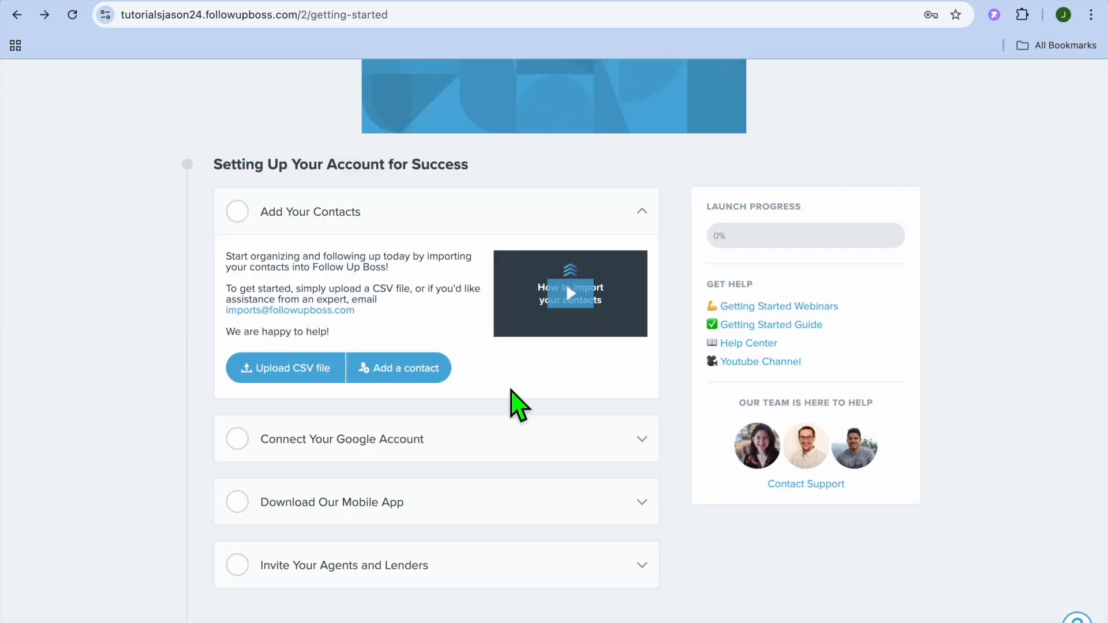
# Scroll down and expand Invite Your Agents and Lenders to reveal its send-invitations option.
pyautogui.scroll(-3)
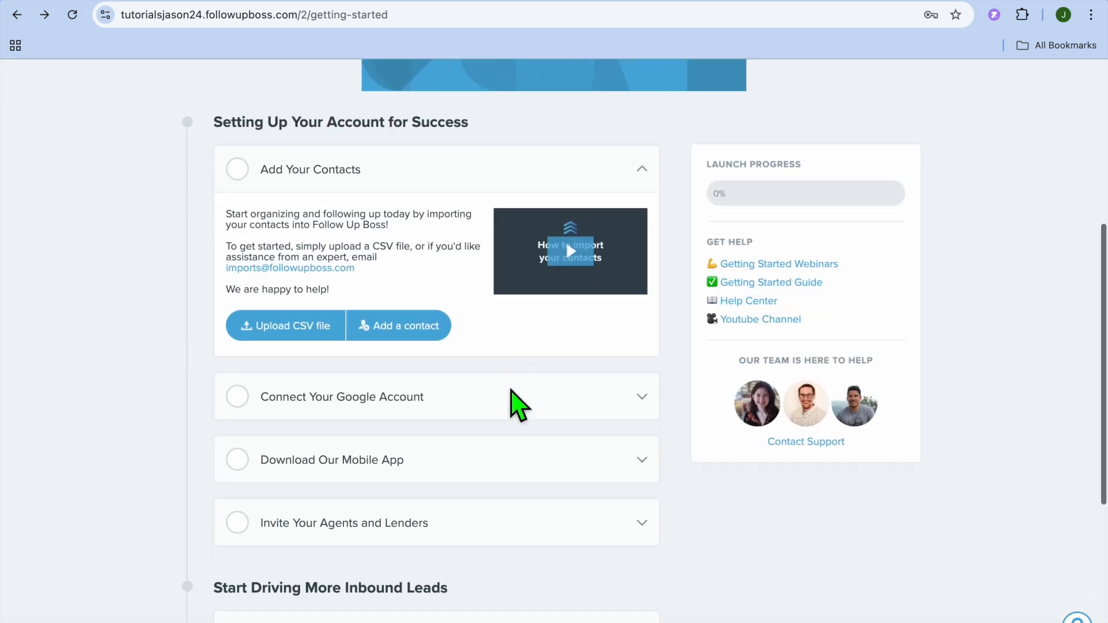
pyautogui.scroll(-3)
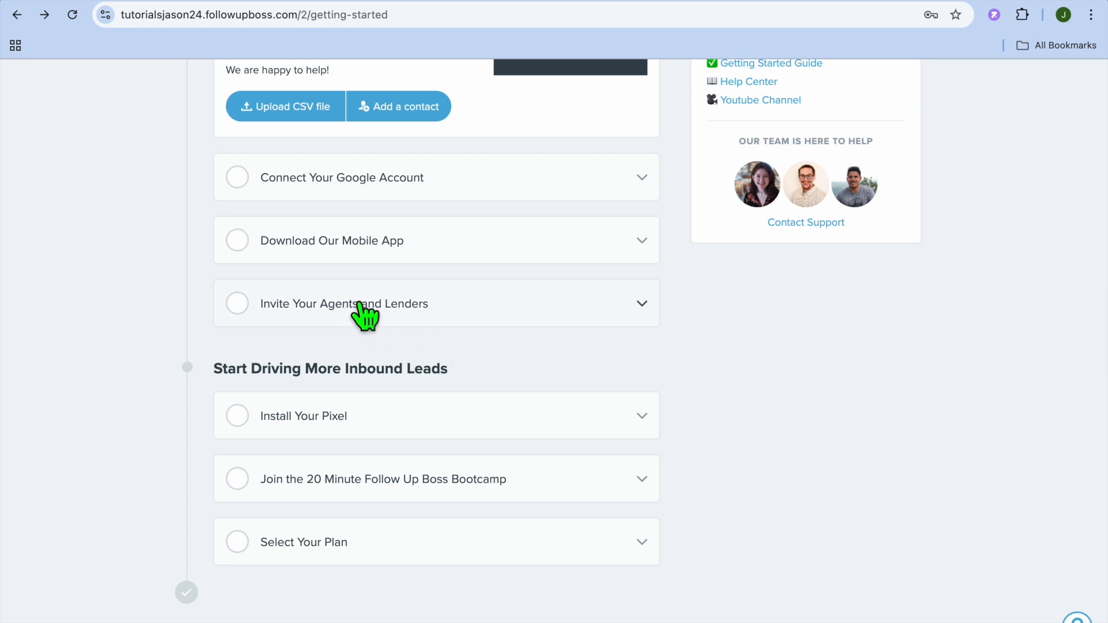
pyautogui.moveTo(390, 311)
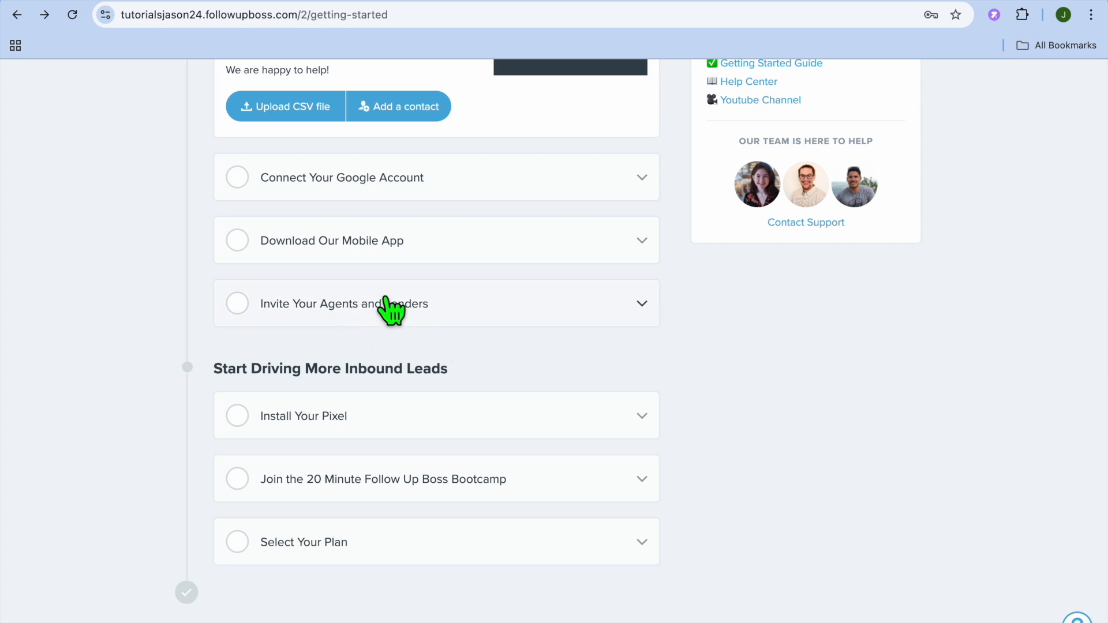
pyautogui.click(389, 304)
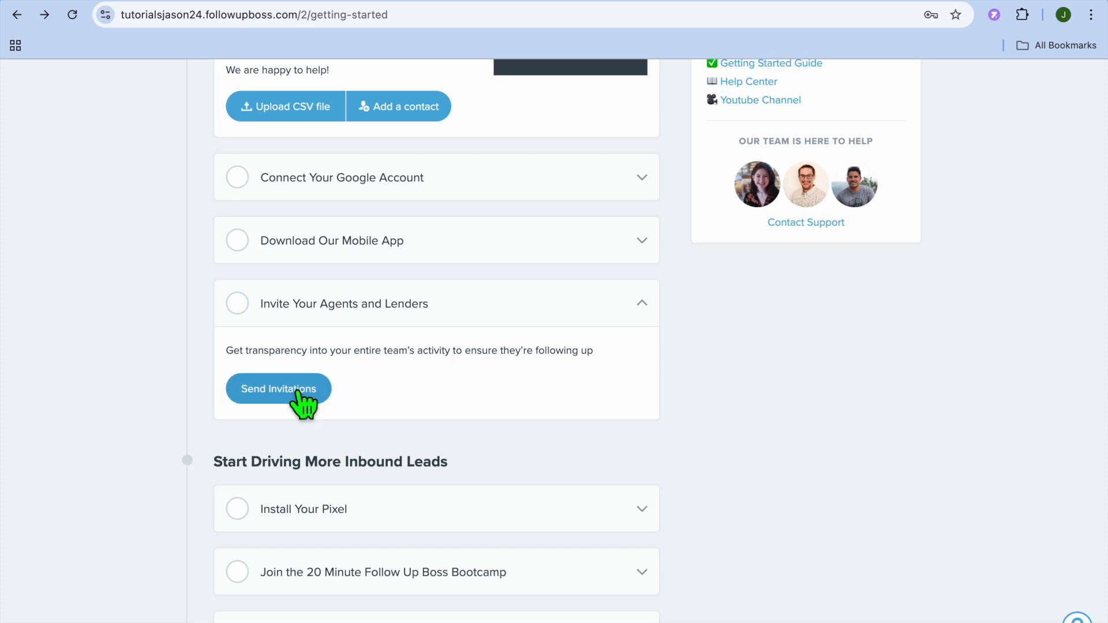
pyautogui.click(278, 388)
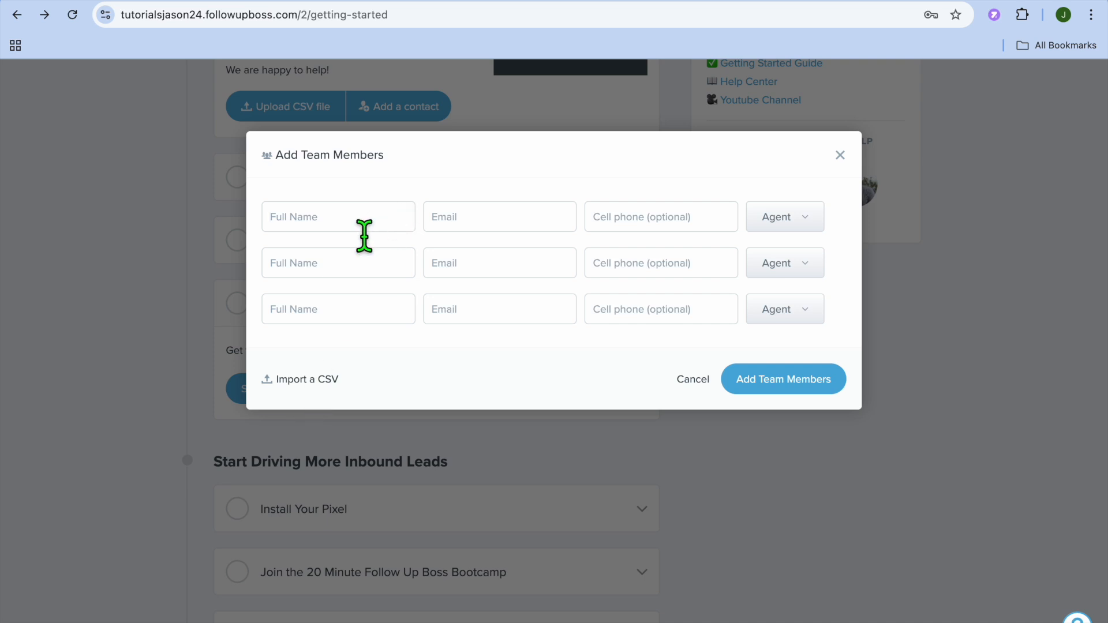
pyautogui.moveTo(504, 263)
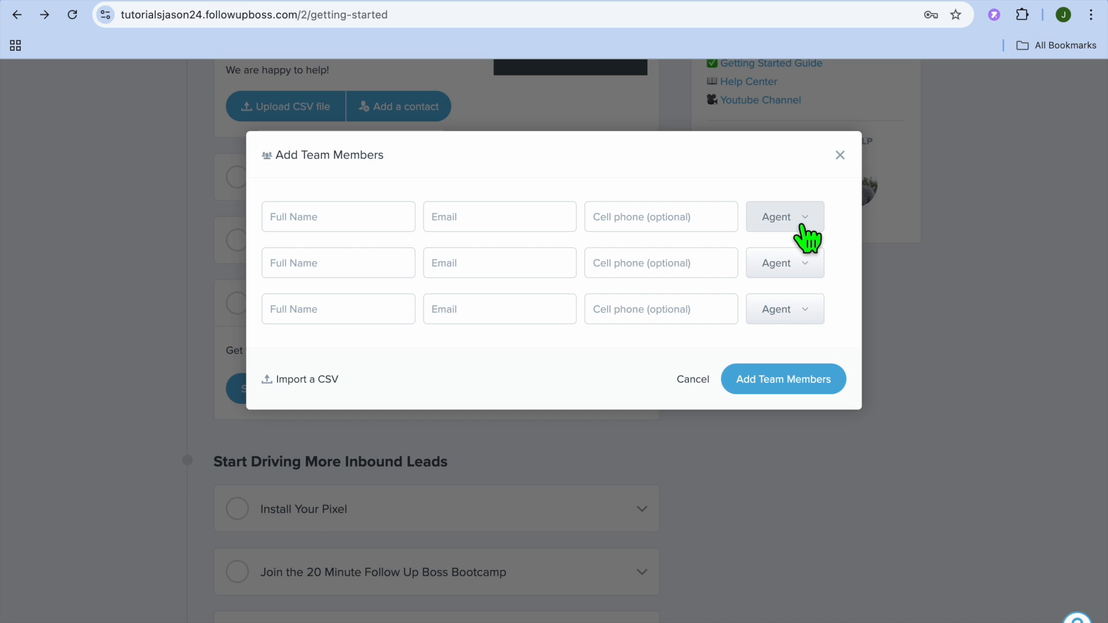
pyautogui.click(783, 217)
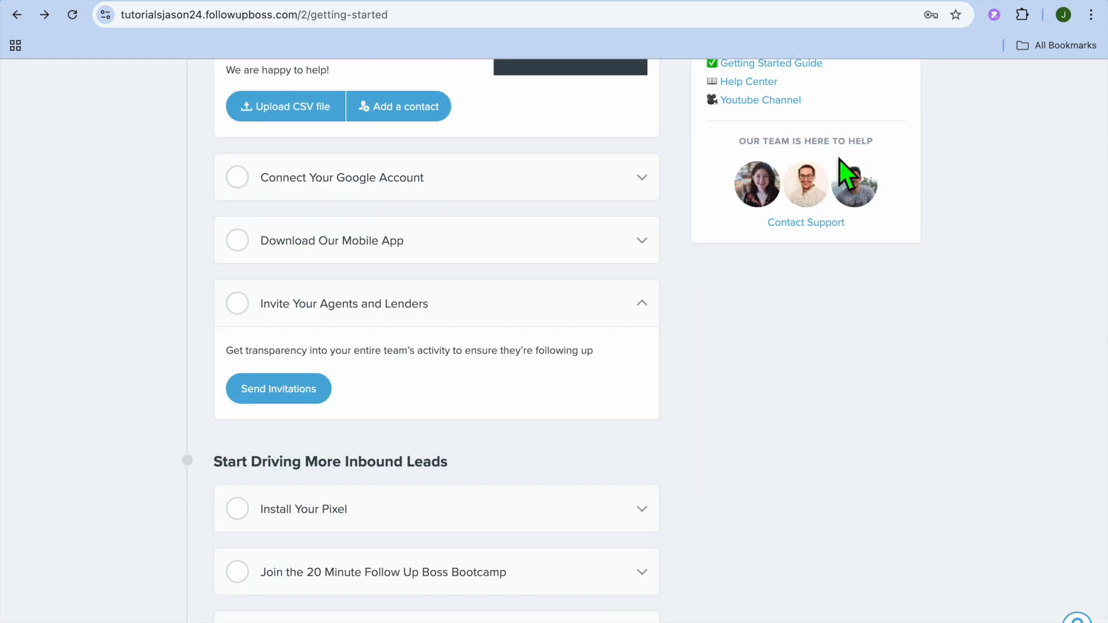
pyautogui.moveTo(756, 406)
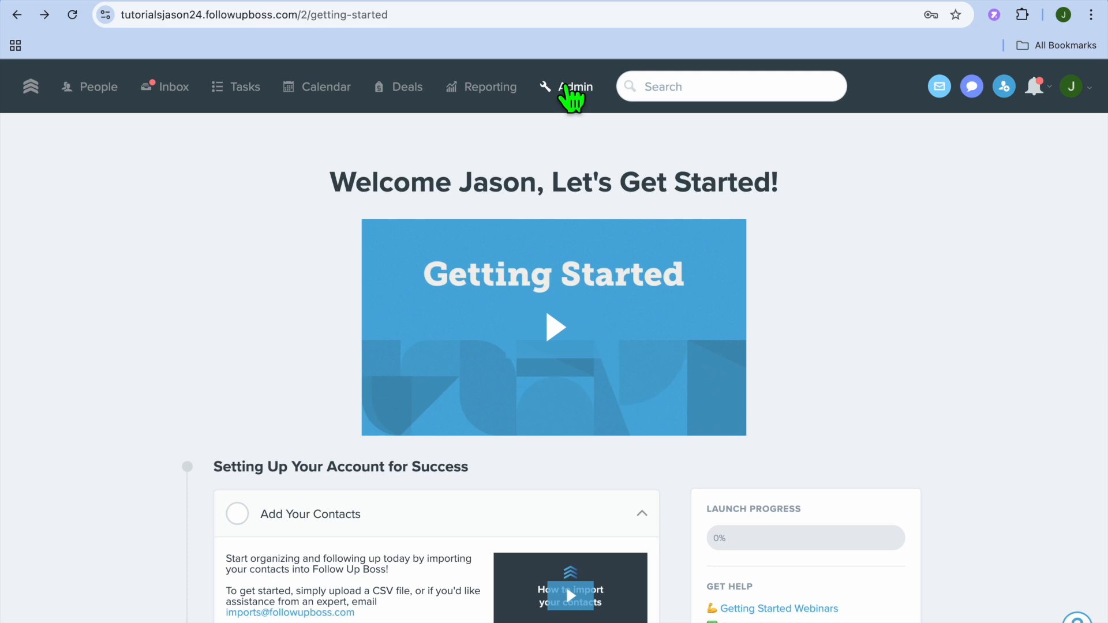
# Open the Admin overview listing lead distribution, follow-up and account tools.
pyautogui.click(575, 86)
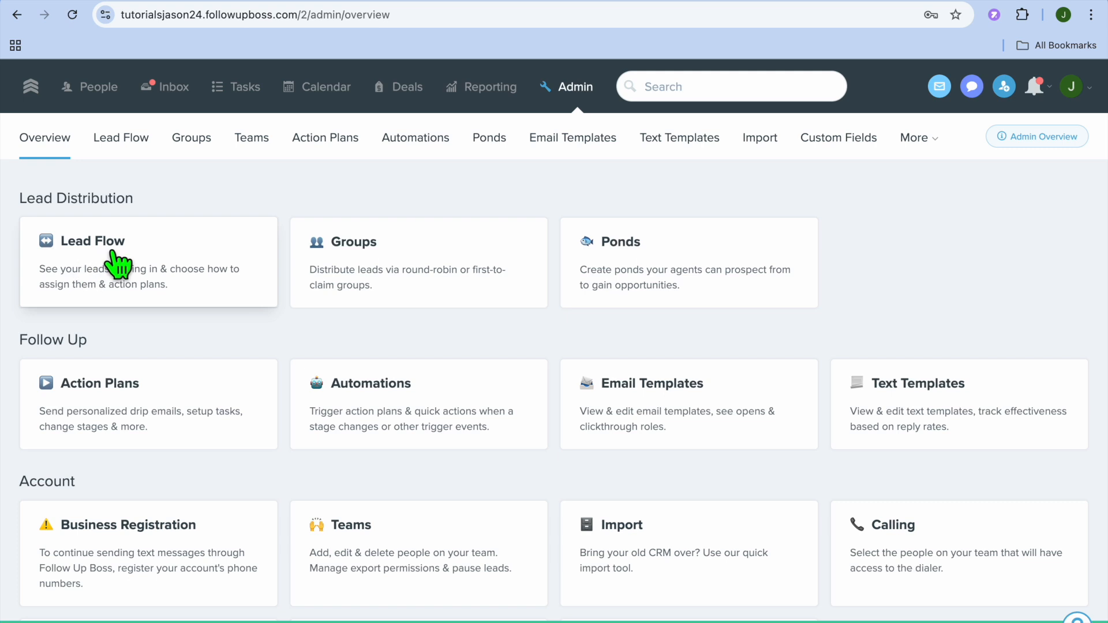
# Open Lead Flow, review the Add Lead Flow connection types, and dismiss without adding a source.
pyautogui.click(92, 240)
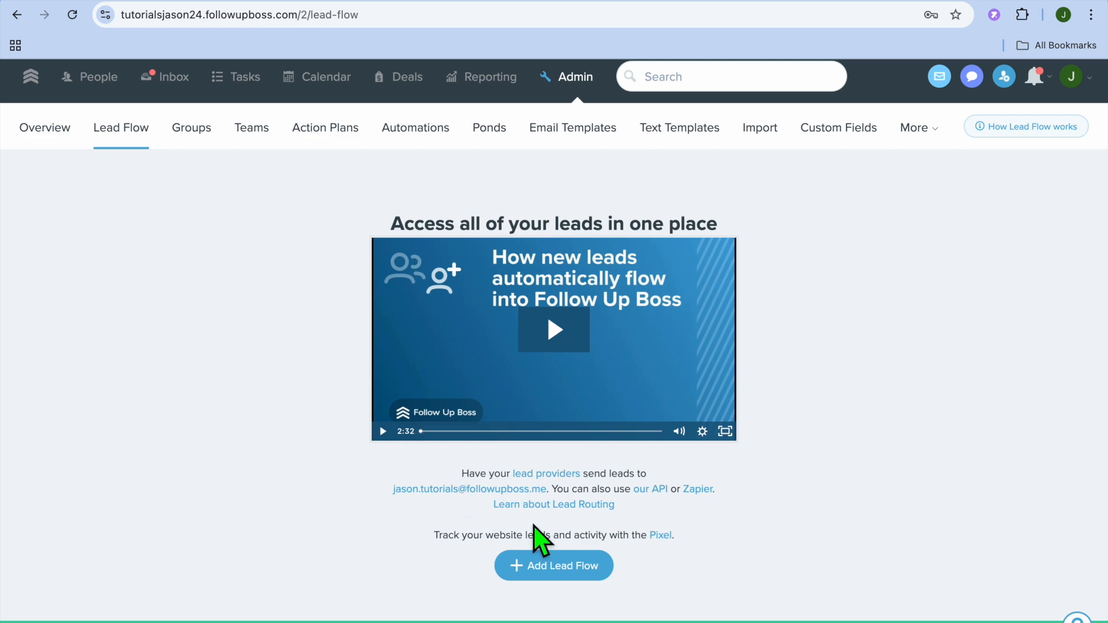
pyautogui.click(553, 566)
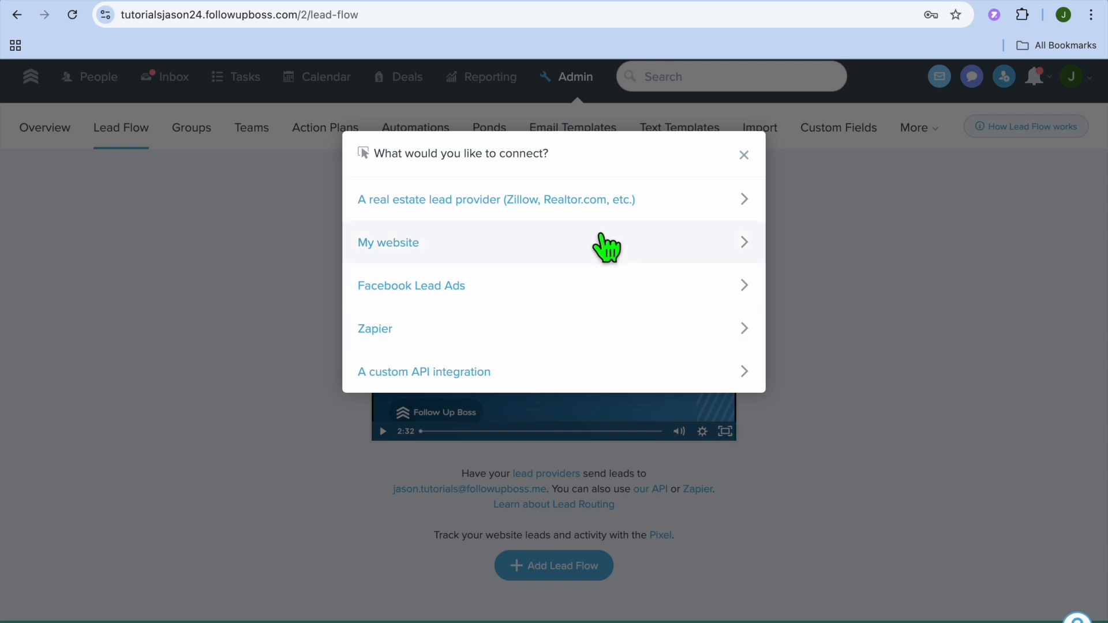
pyautogui.moveTo(567, 207)
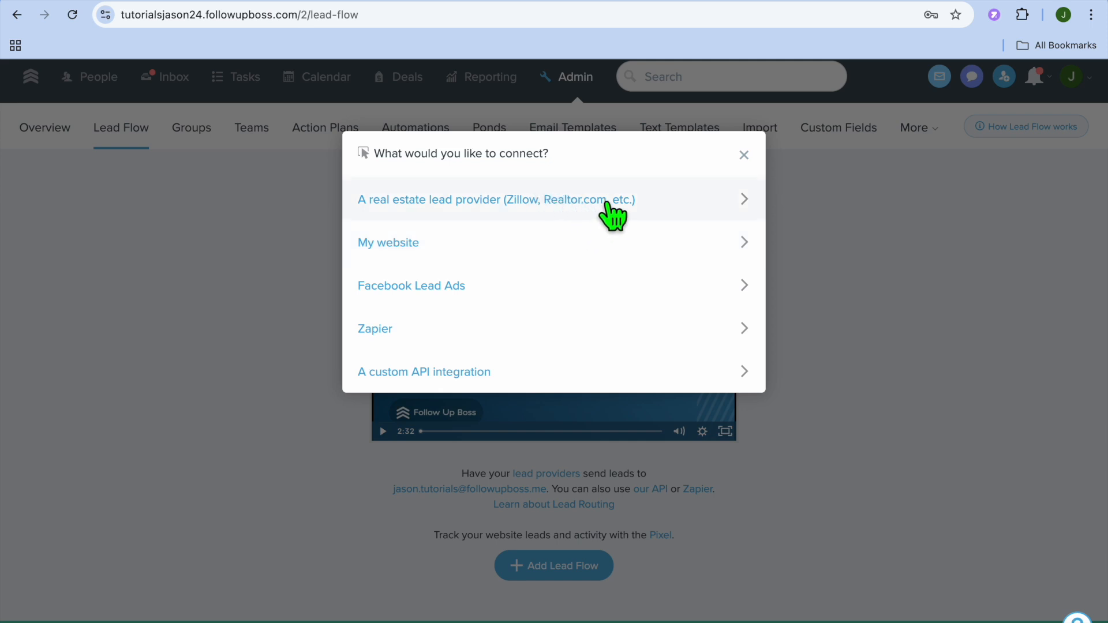
pyautogui.click(495, 199)
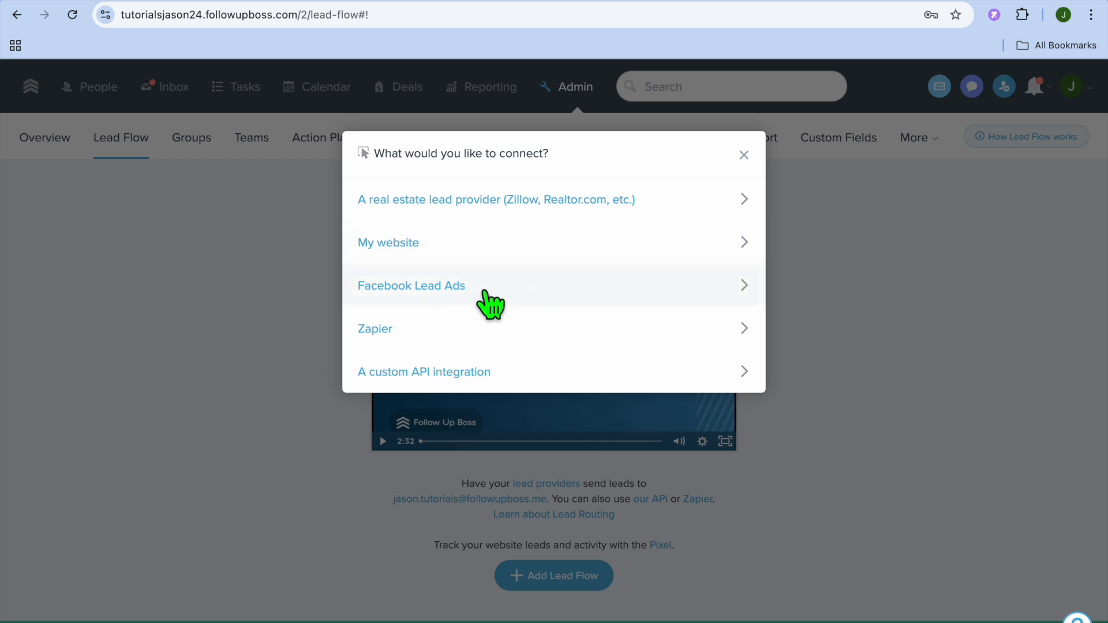
pyautogui.moveTo(494, 343)
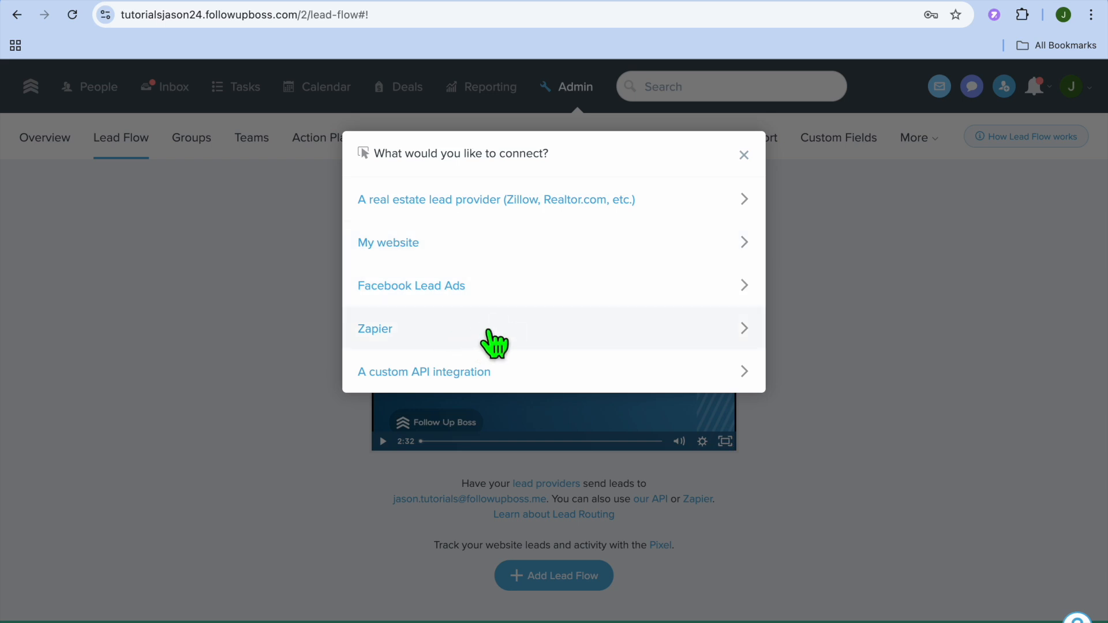
pyautogui.moveTo(296, 413)
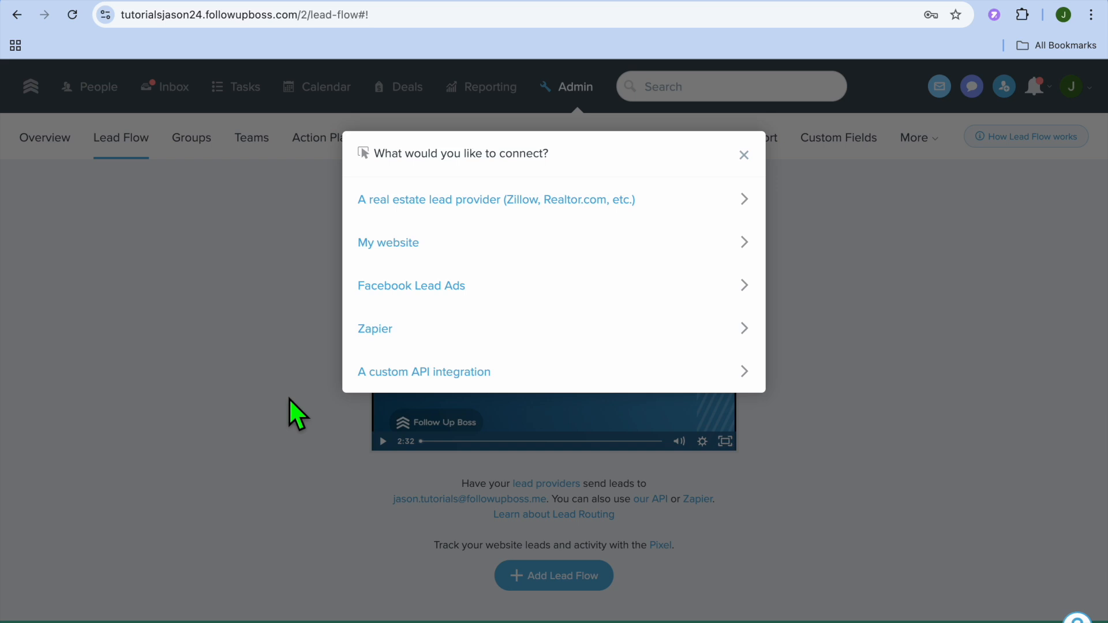
pyautogui.moveTo(221, 435)
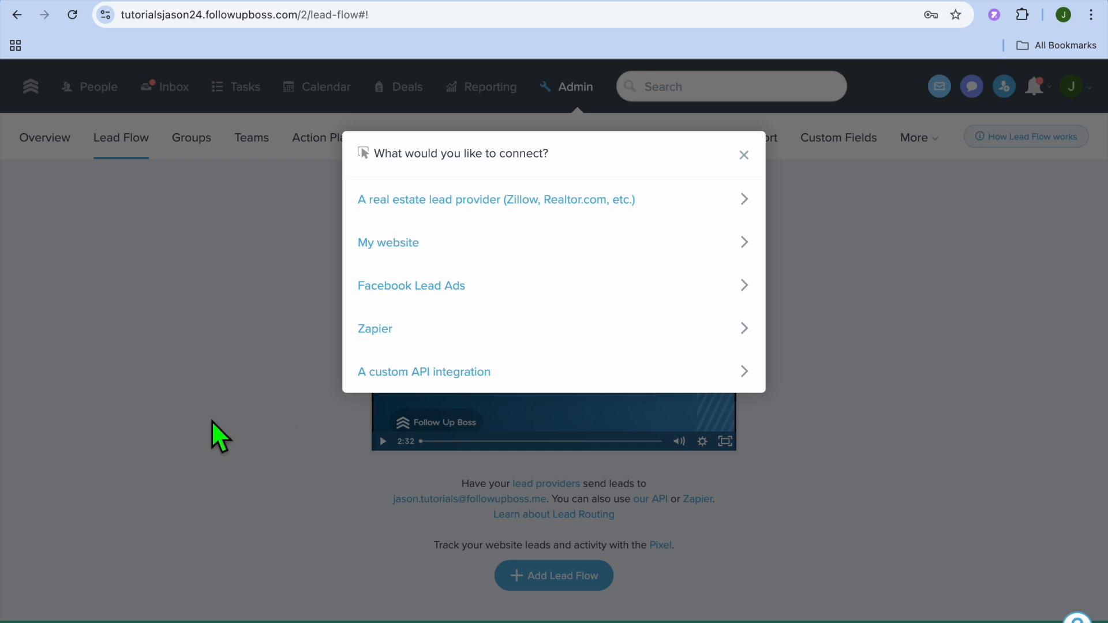
pyautogui.click(743, 154)
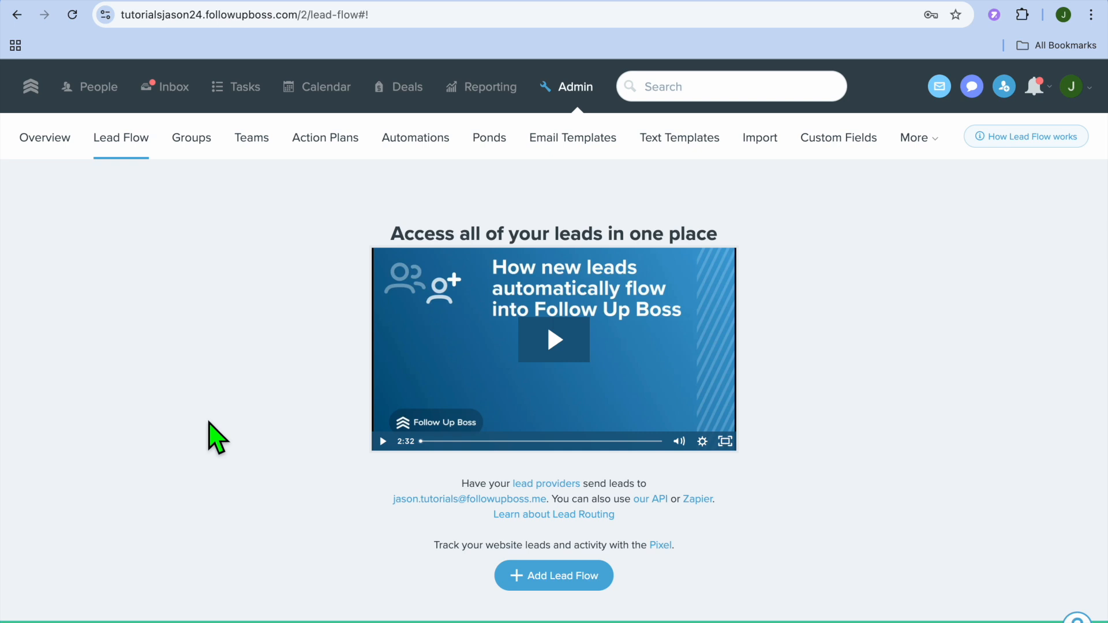
pyautogui.moveTo(325, 208)
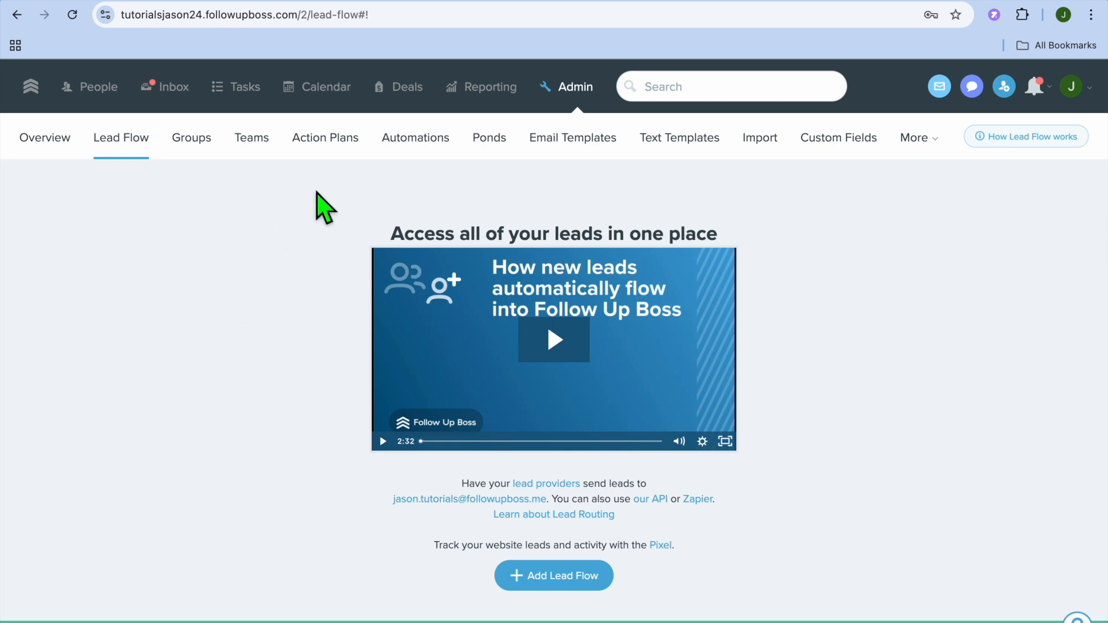
pyautogui.moveTo(346, 199)
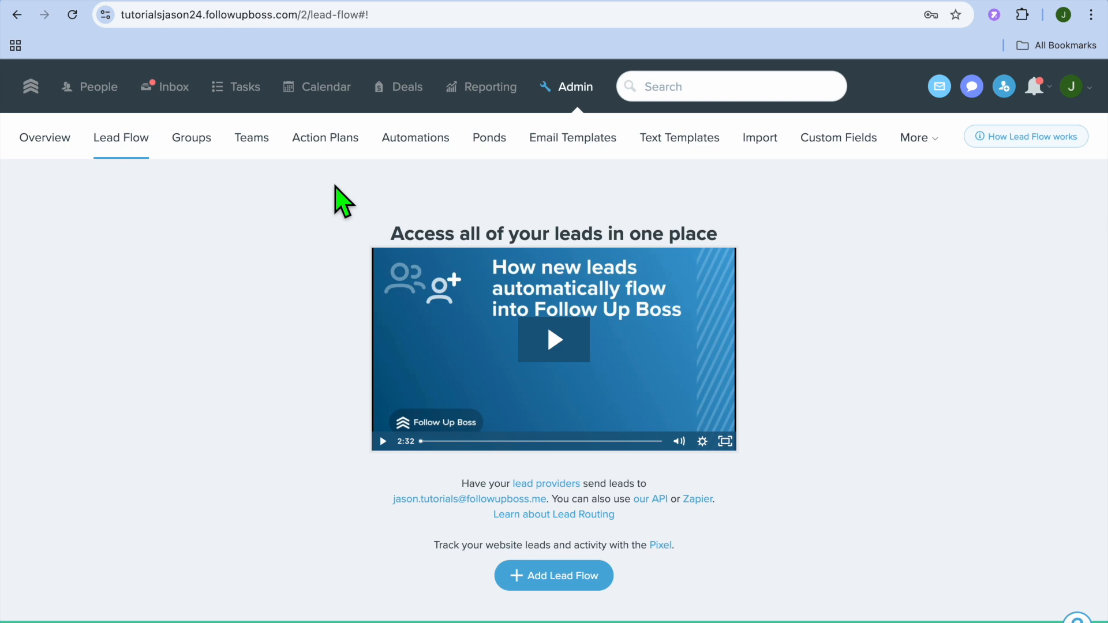
# Show the Automations list, including the disabled Bad Number and Happy Birthday automations.
pyautogui.click(415, 137)
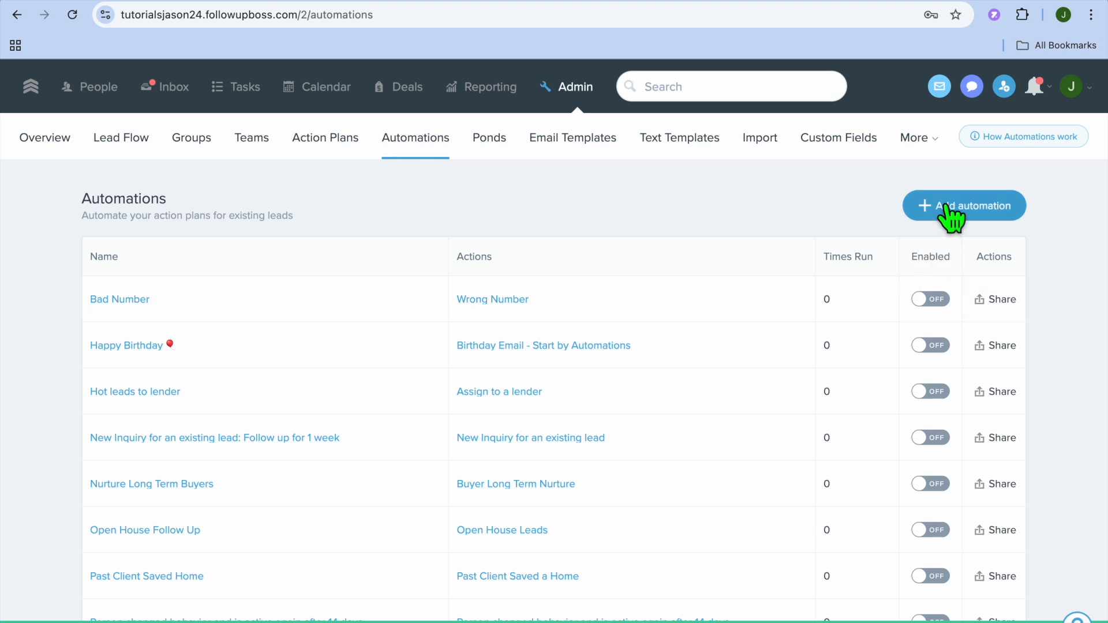
pyautogui.click(963, 206)
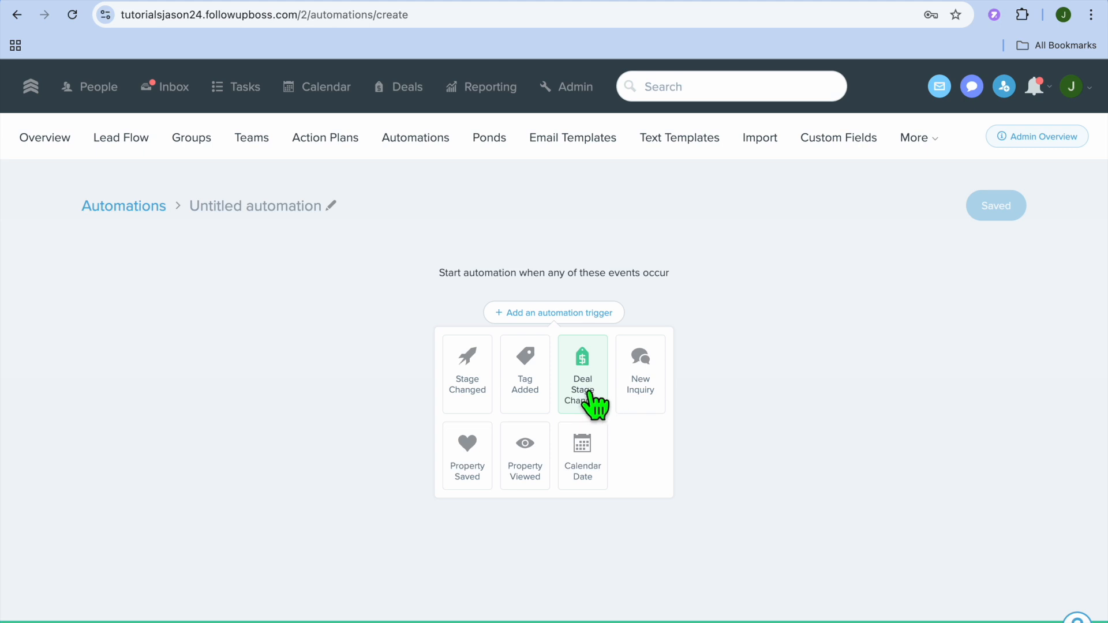
pyautogui.moveTo(467, 374)
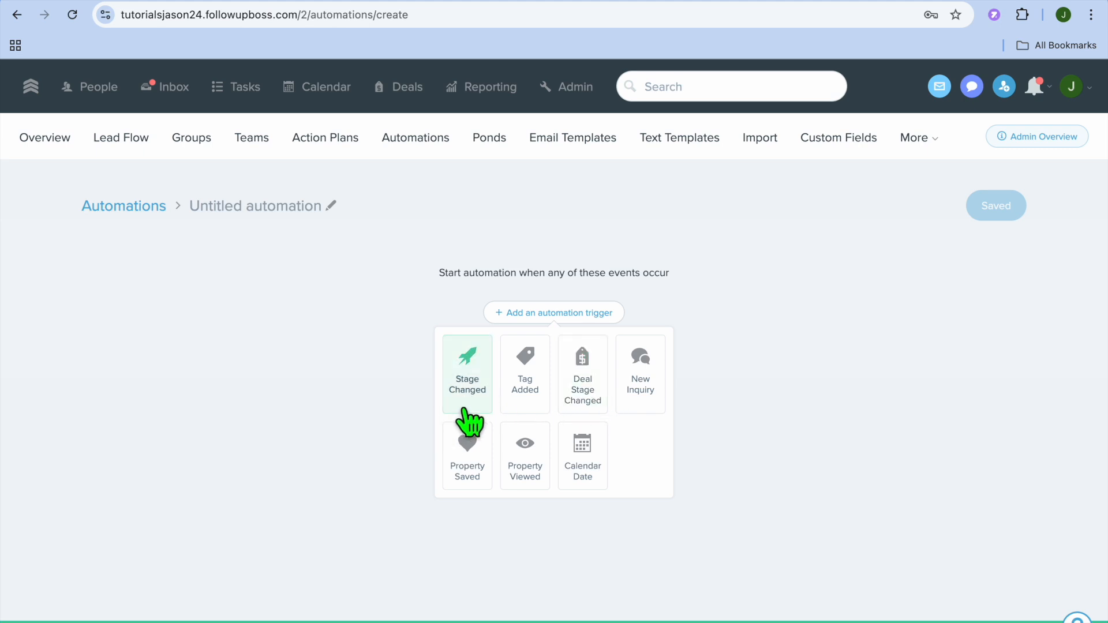
pyautogui.moveTo(582, 455)
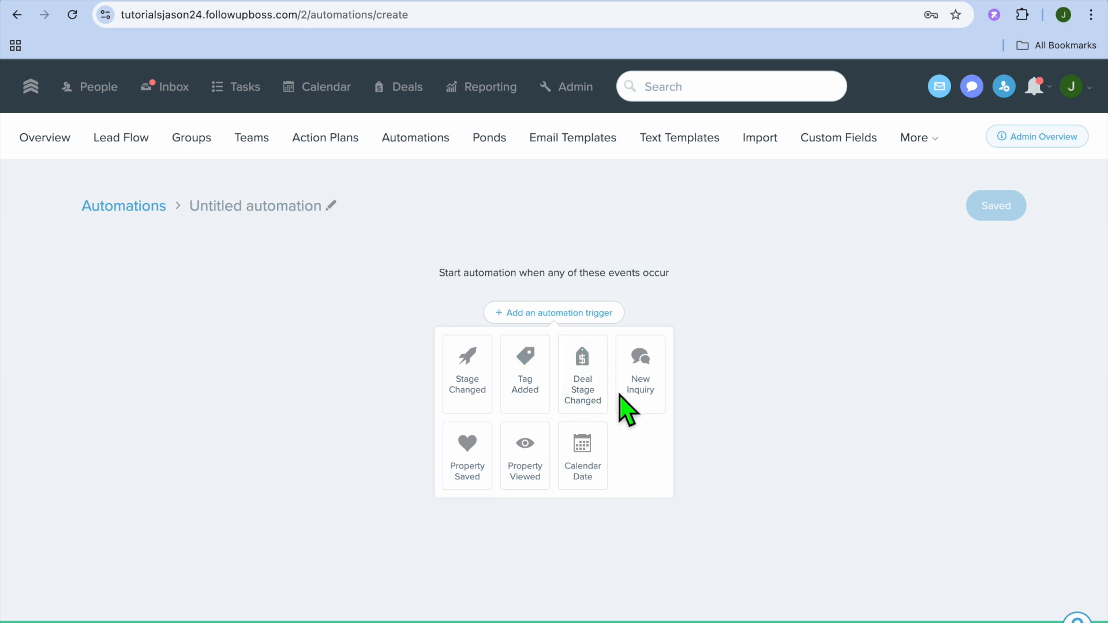
pyautogui.moveTo(12, 38)
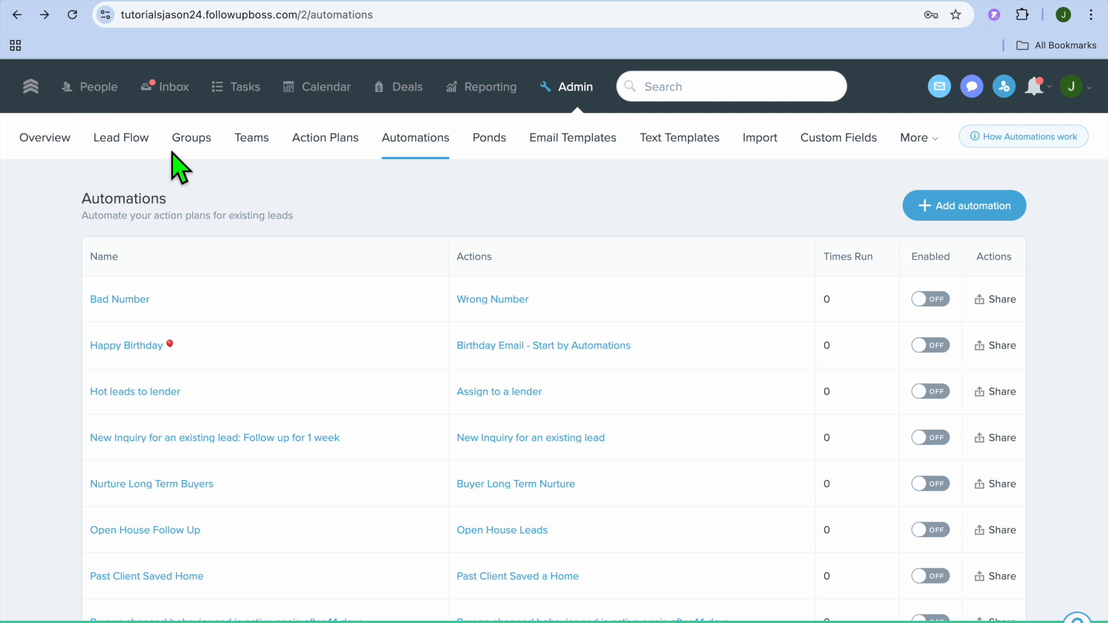
pyautogui.scroll(-3)
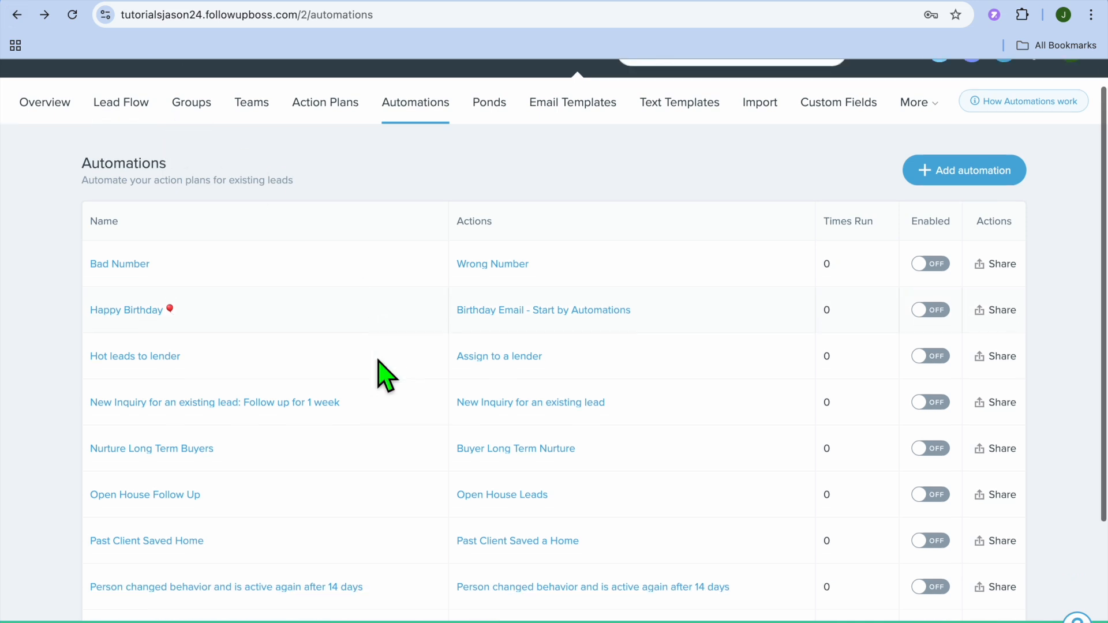
pyautogui.scroll(-3)
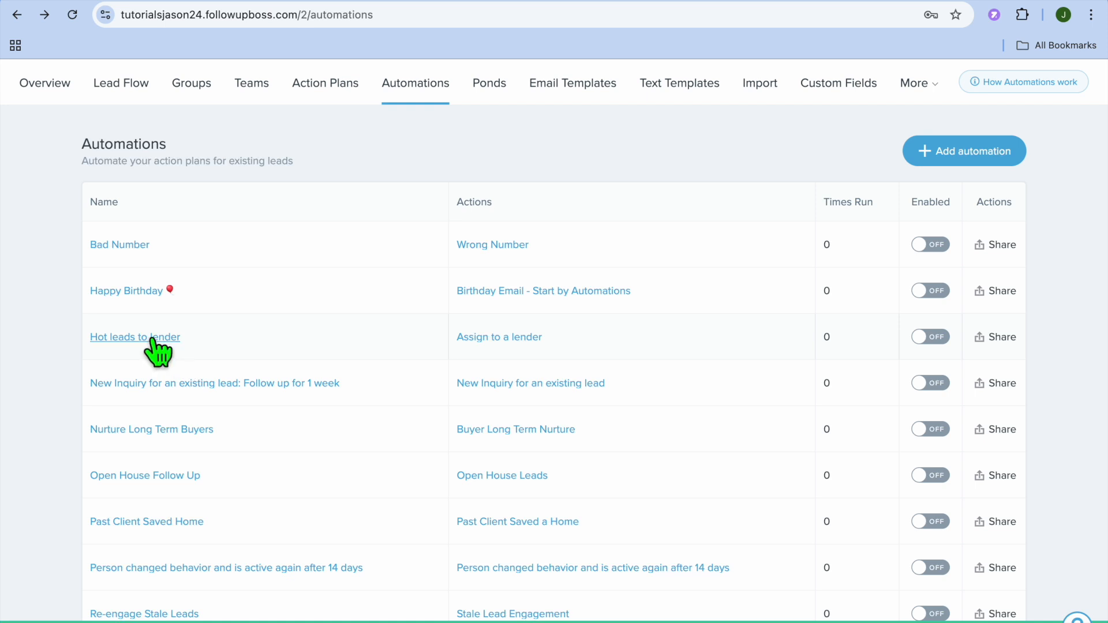
# Open 'Hot leads to lender' and scroll through its Hot Prospect trigger and lender condition.
pyautogui.click(134, 337)
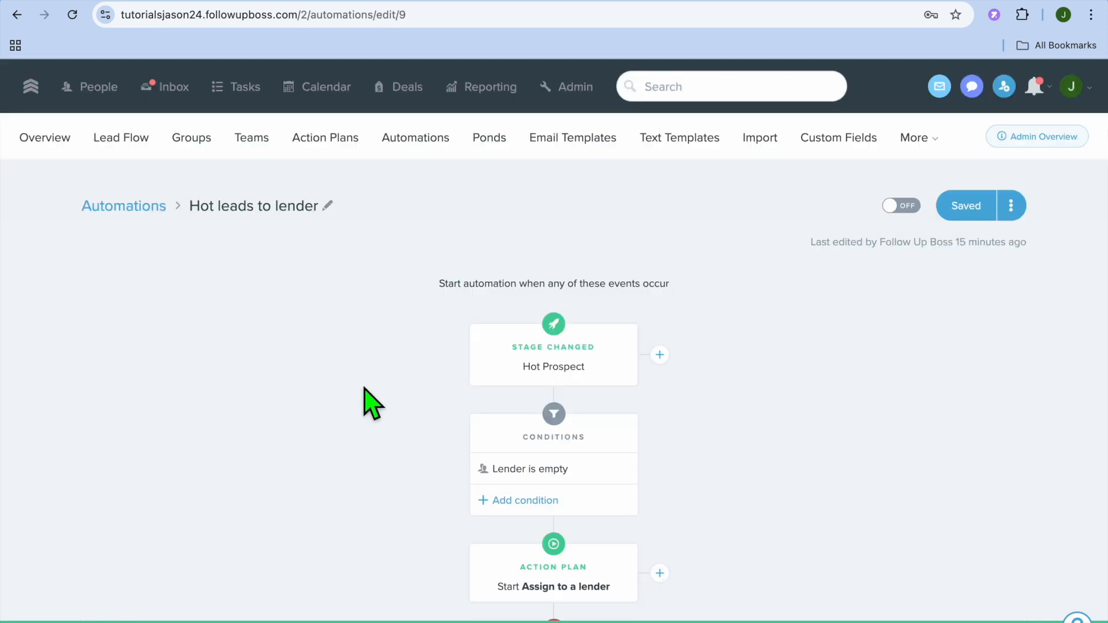
pyautogui.scroll(-3)
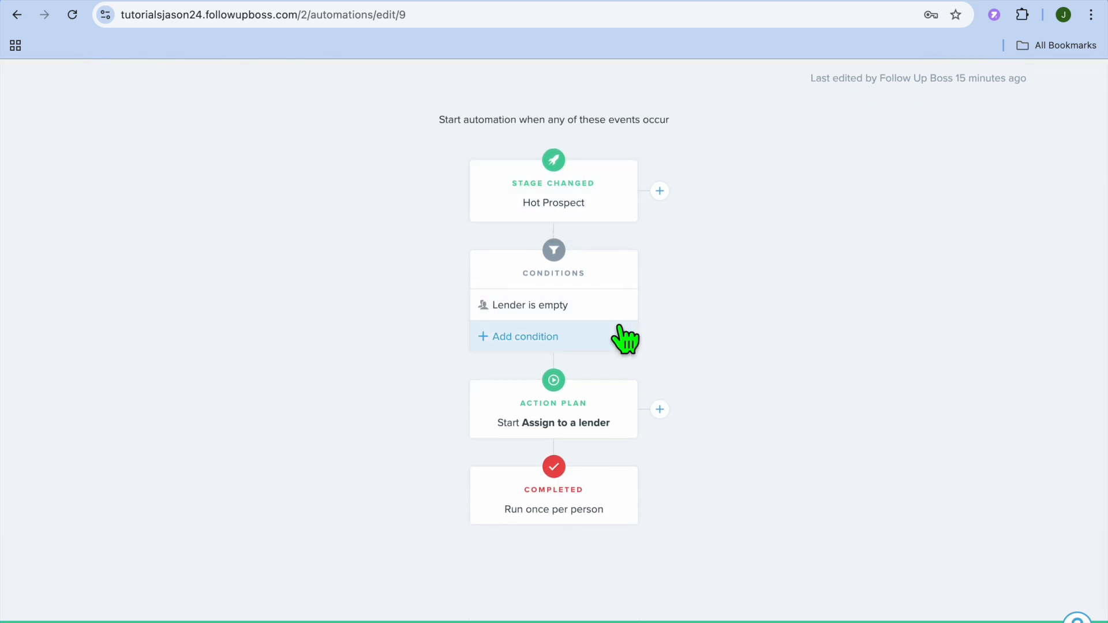
pyautogui.scroll(-3)
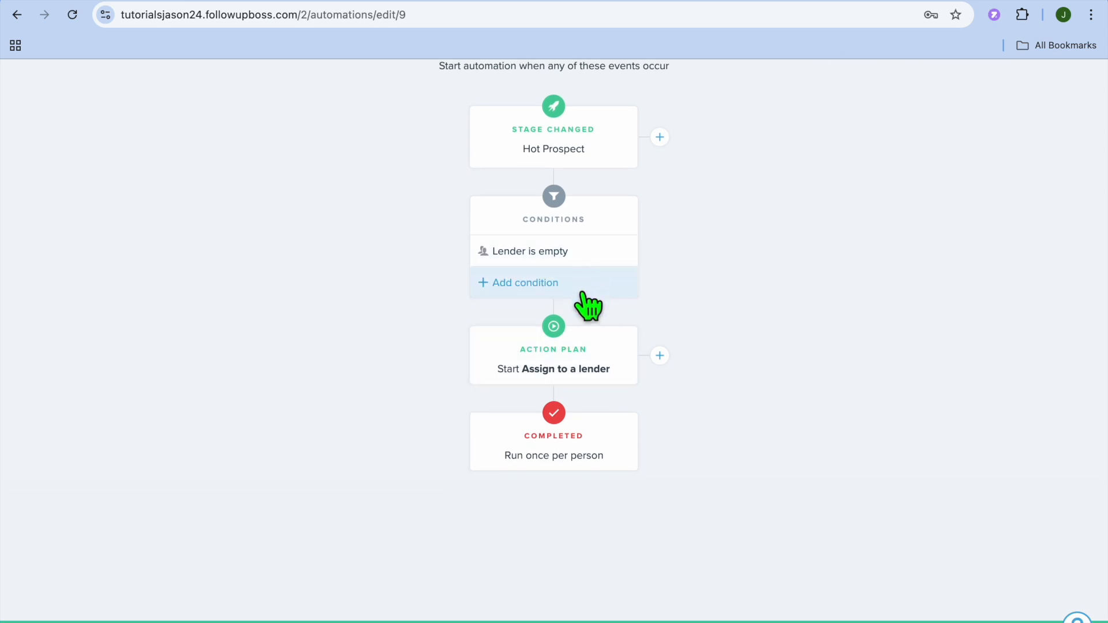
pyautogui.moveTo(664, 381)
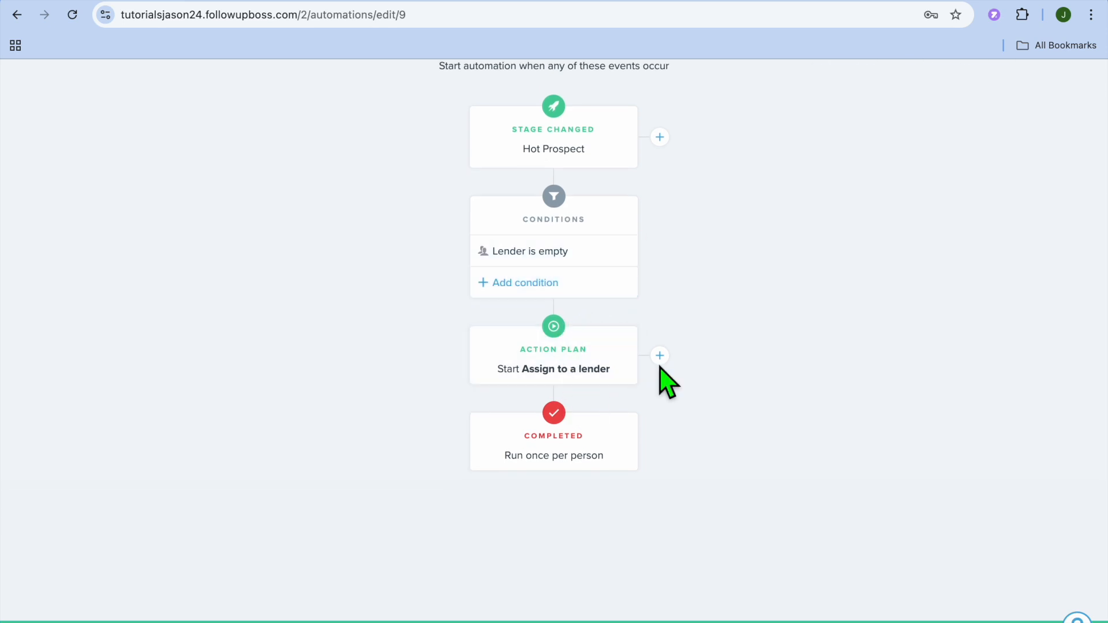
pyautogui.moveTo(659, 355)
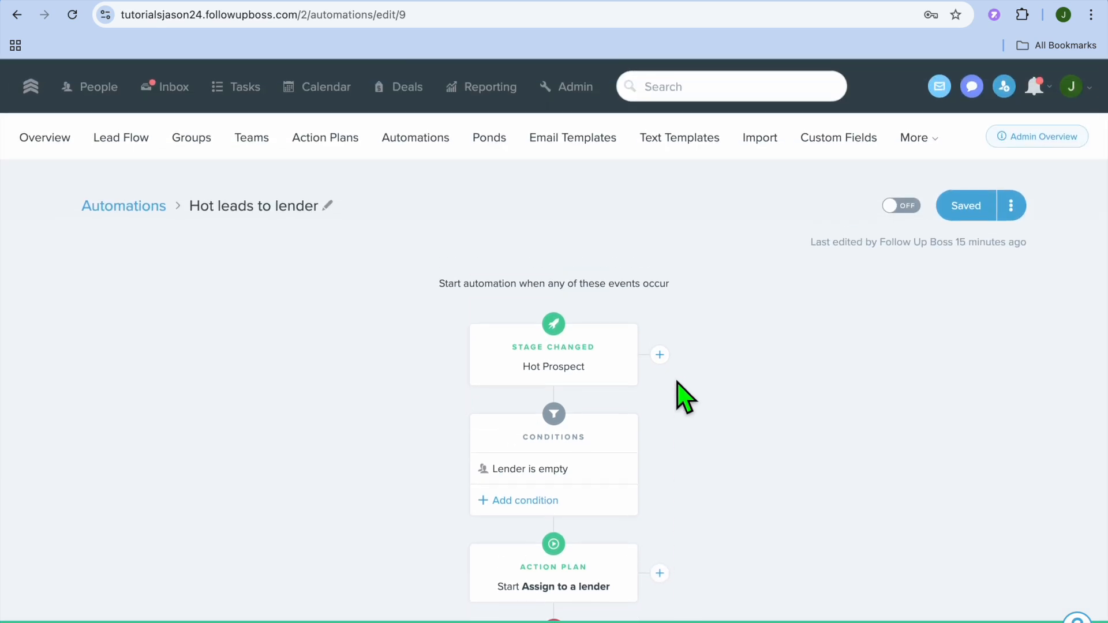
pyautogui.moveTo(897, 325)
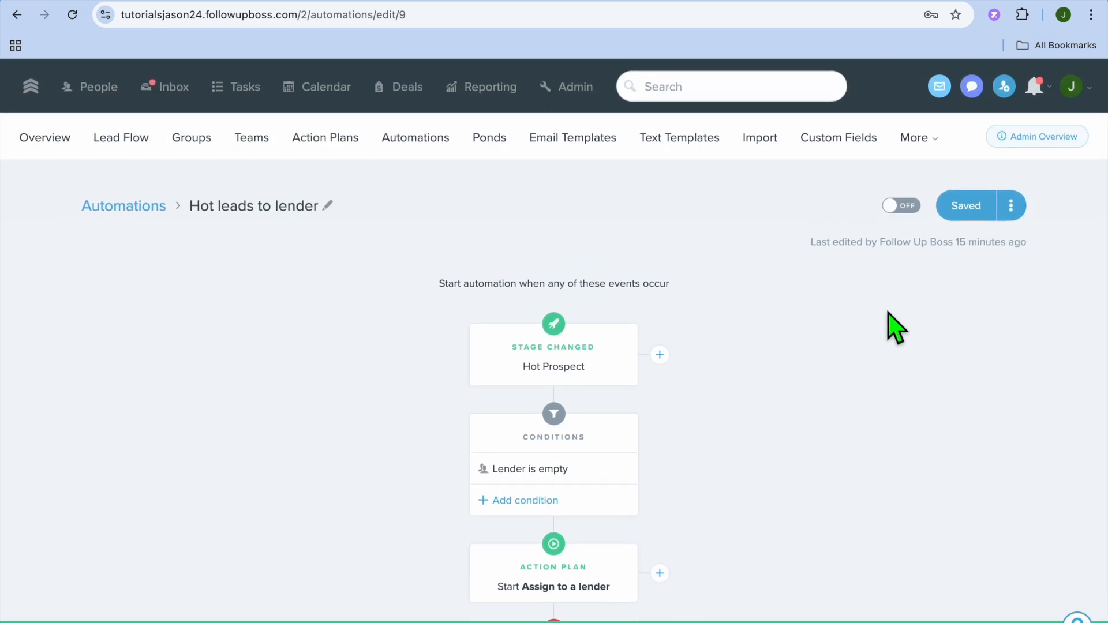
pyautogui.moveTo(917, 219)
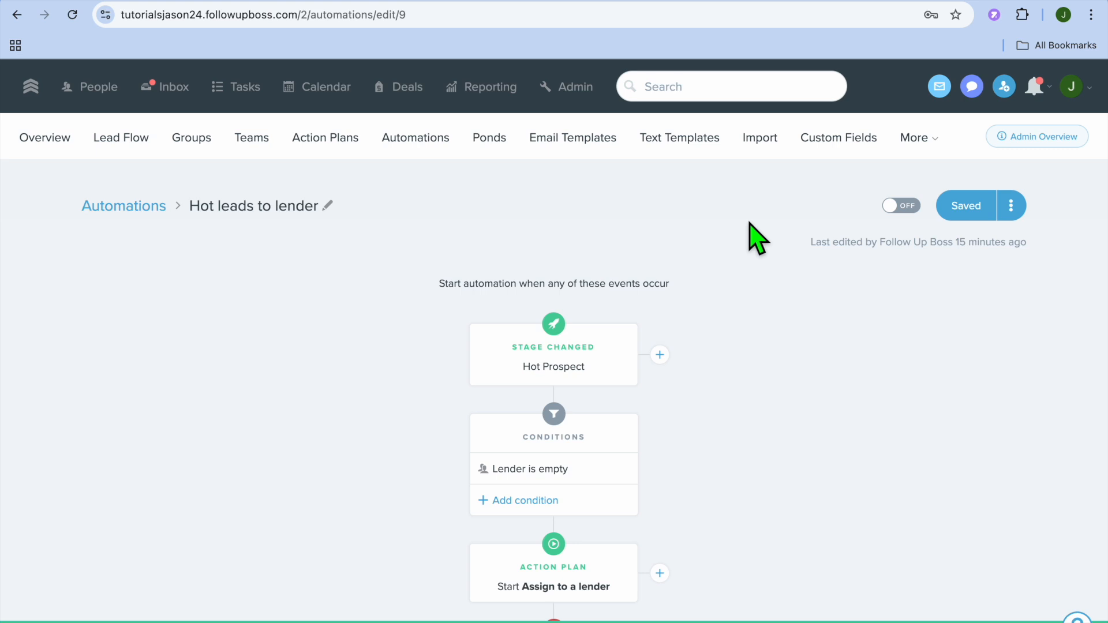
pyautogui.moveTo(573, 138)
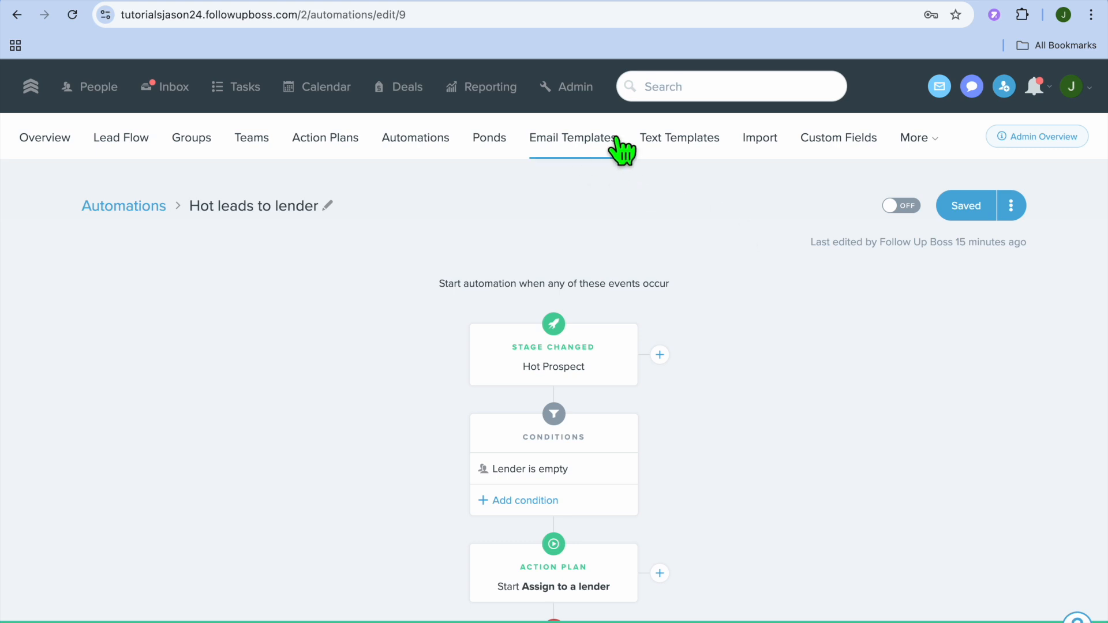
pyautogui.moveTo(627, 145)
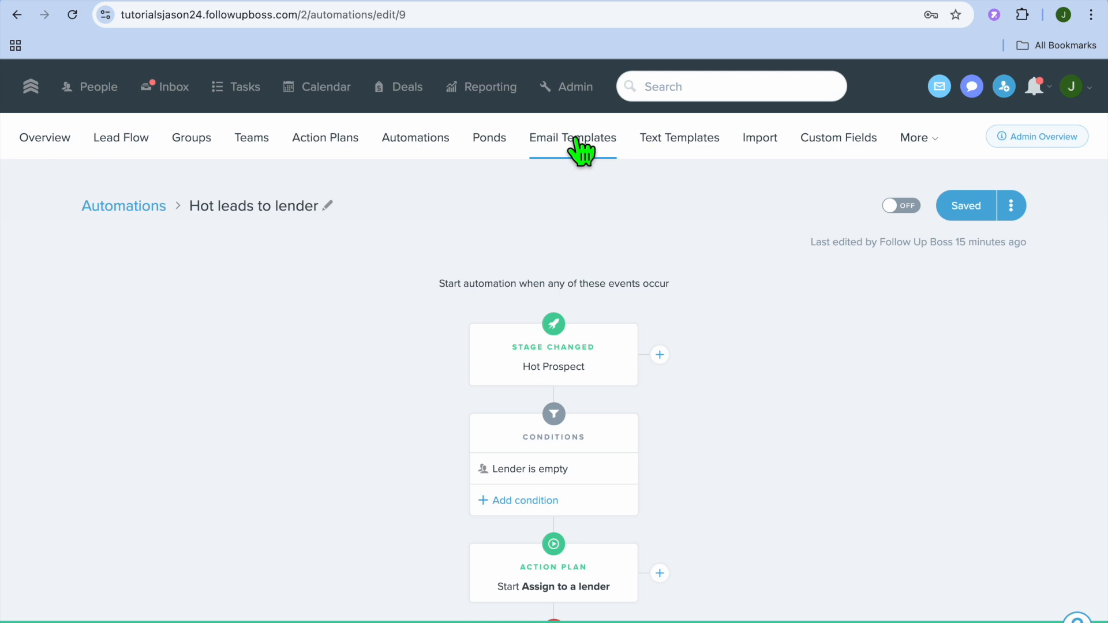
# Browse All Email Templates, view Buyer Long Term Nurture Email 2, then return to the folders.
pyautogui.click(572, 138)
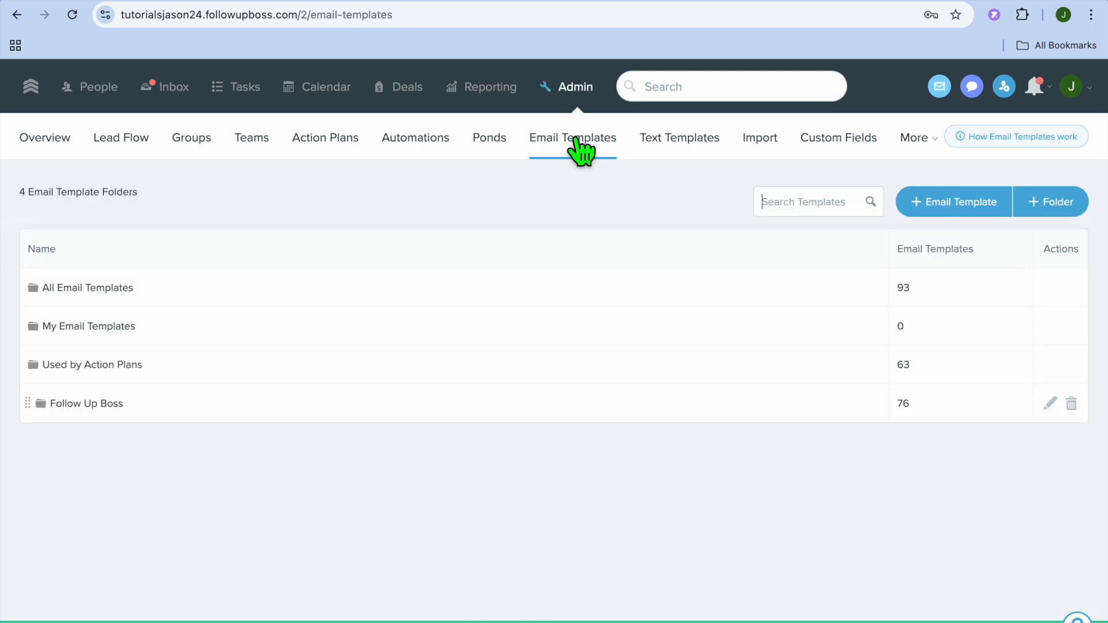
pyautogui.moveTo(541, 189)
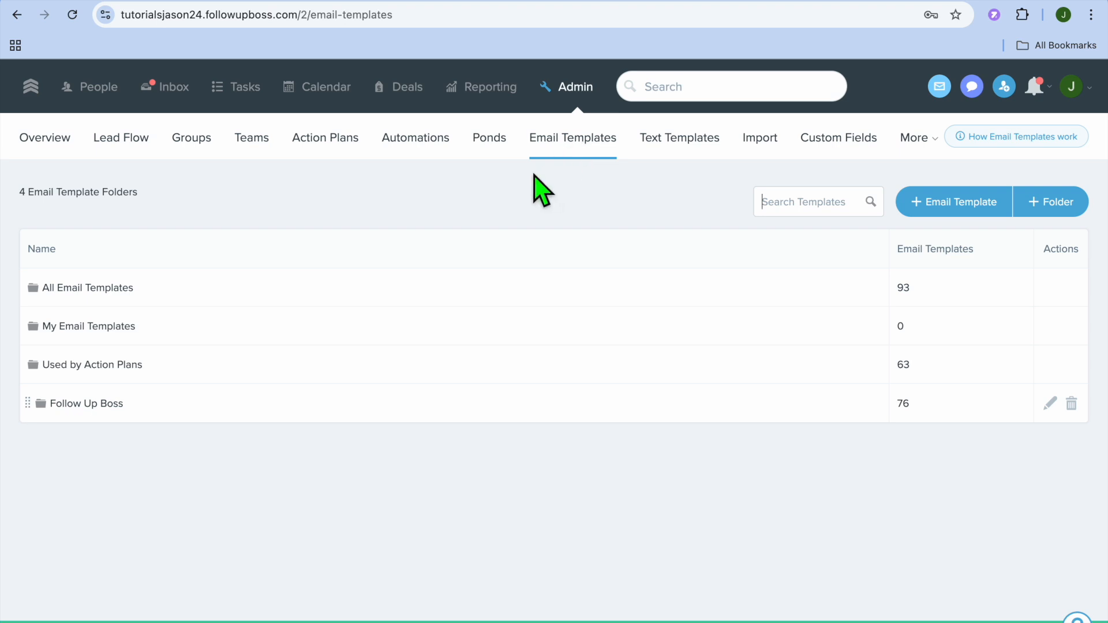
pyautogui.moveTo(286, 276)
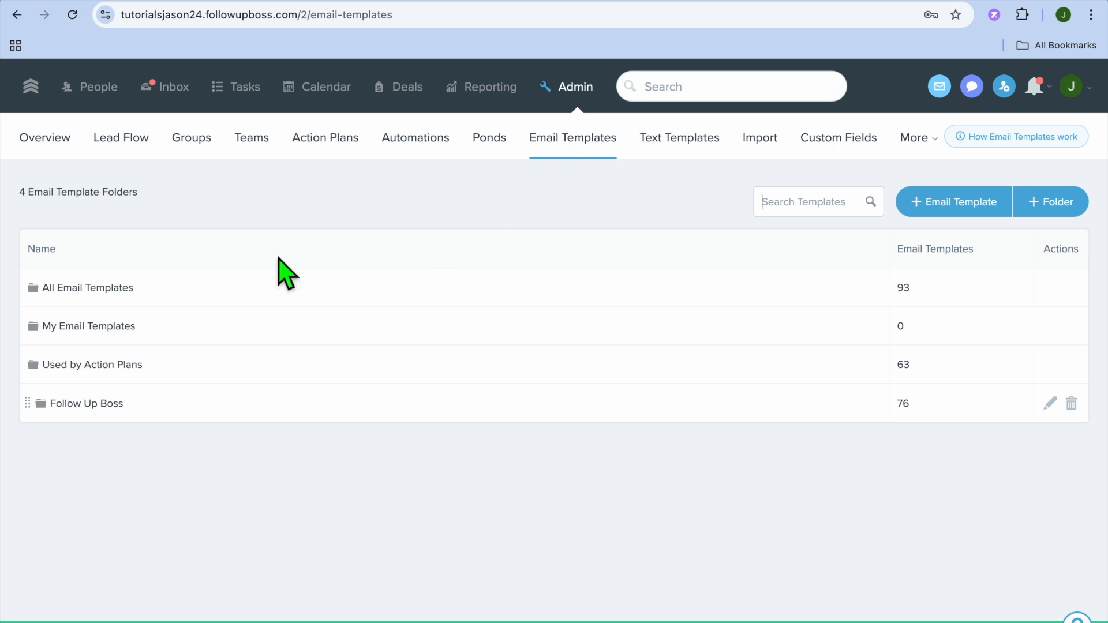
pyautogui.click(88, 286)
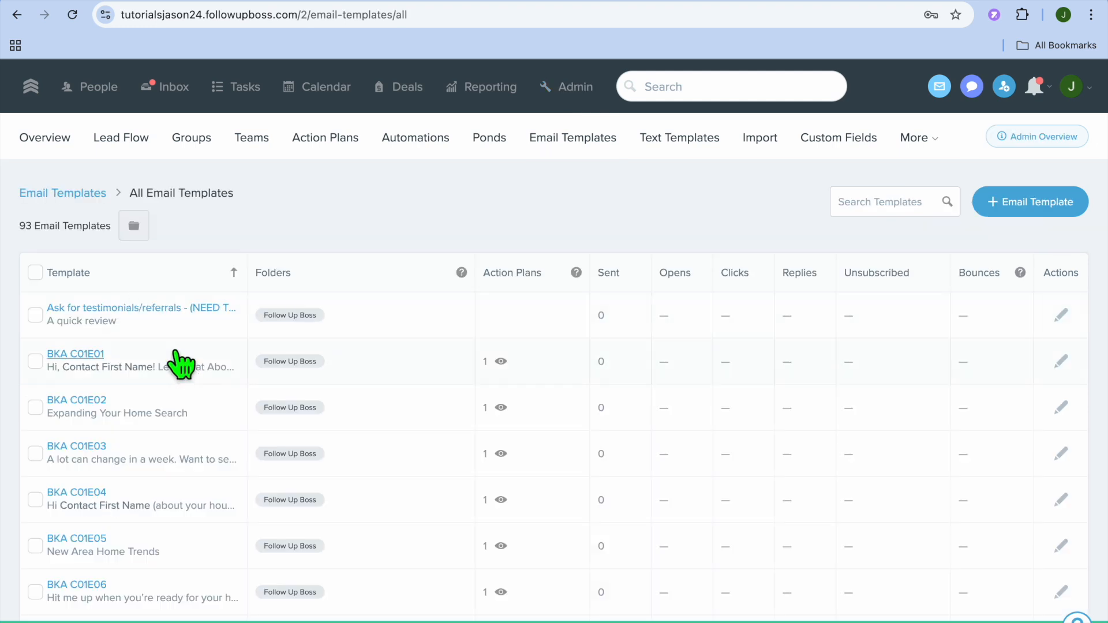
pyautogui.scroll(-3)
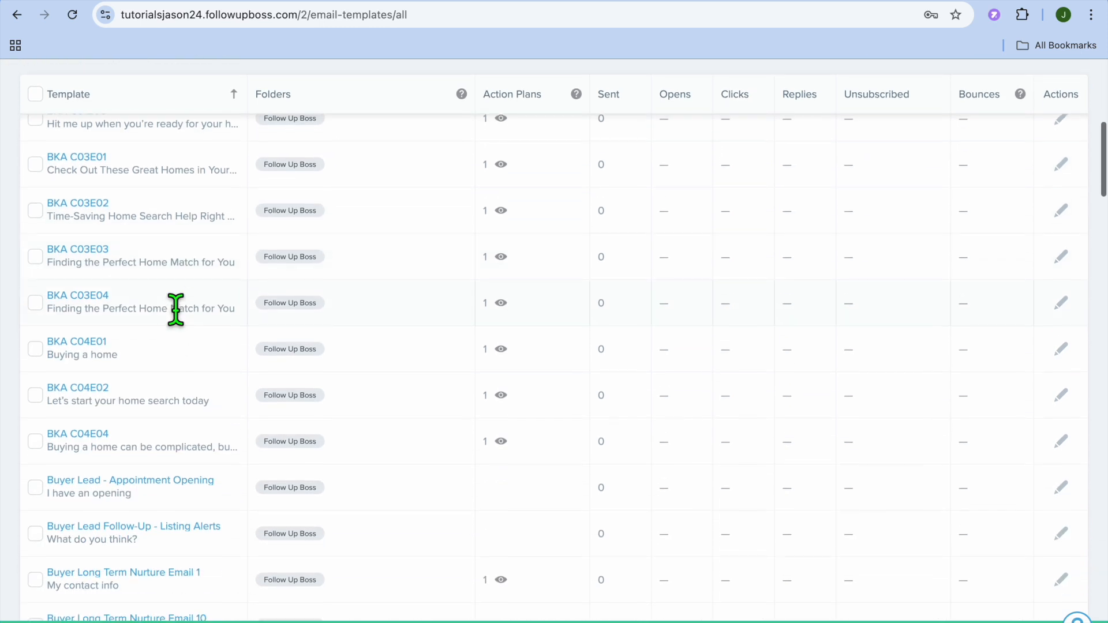
pyautogui.scroll(-3)
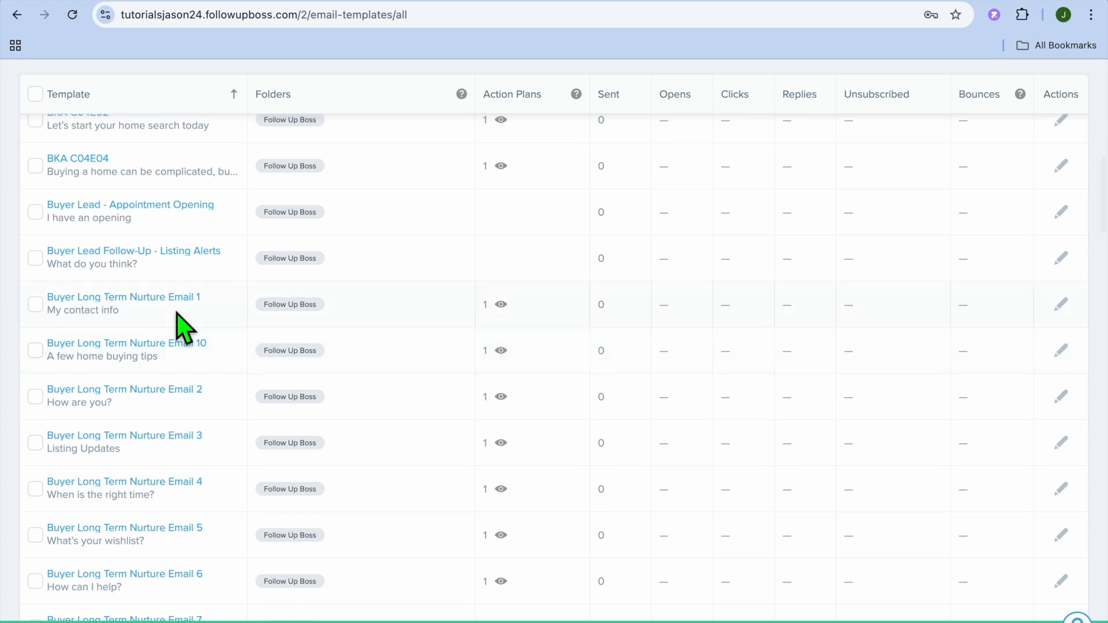
pyautogui.click(125, 390)
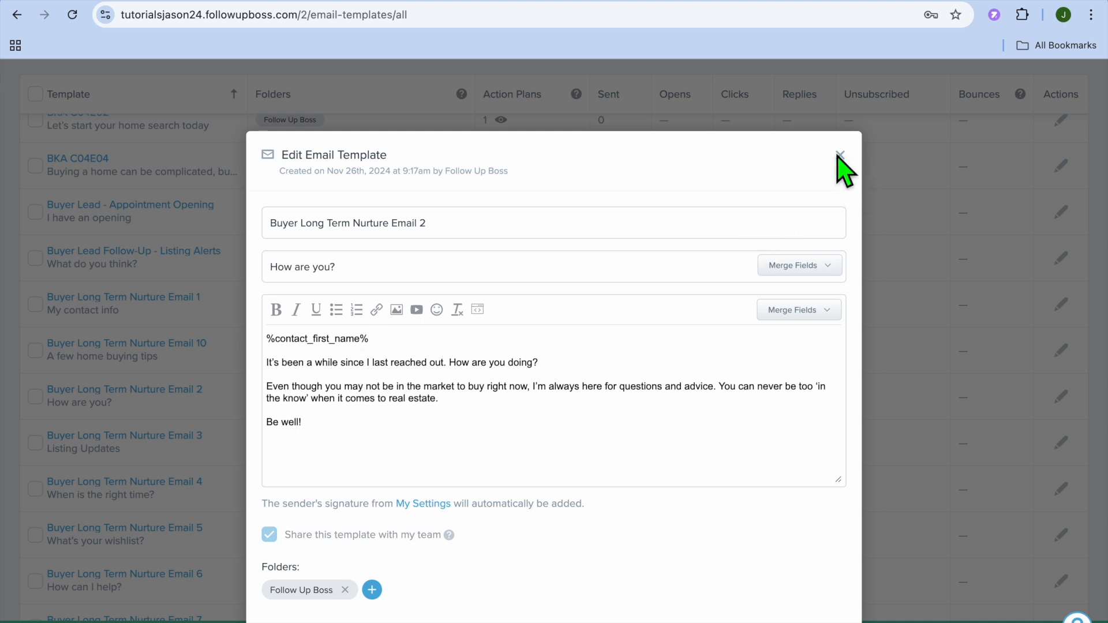
pyautogui.click(840, 154)
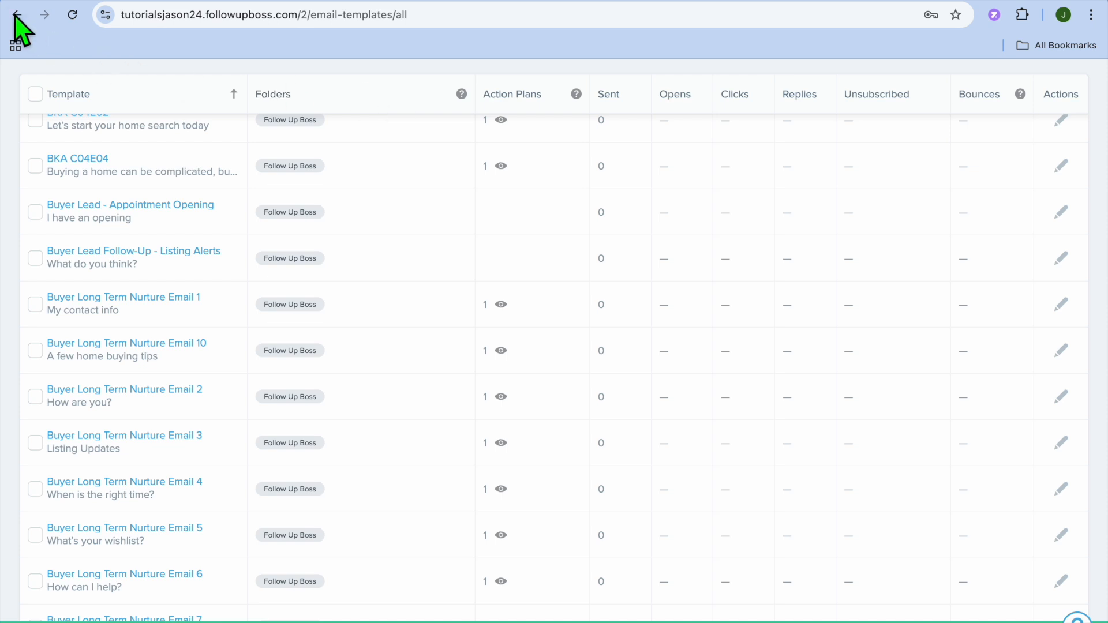
pyautogui.click(16, 14)
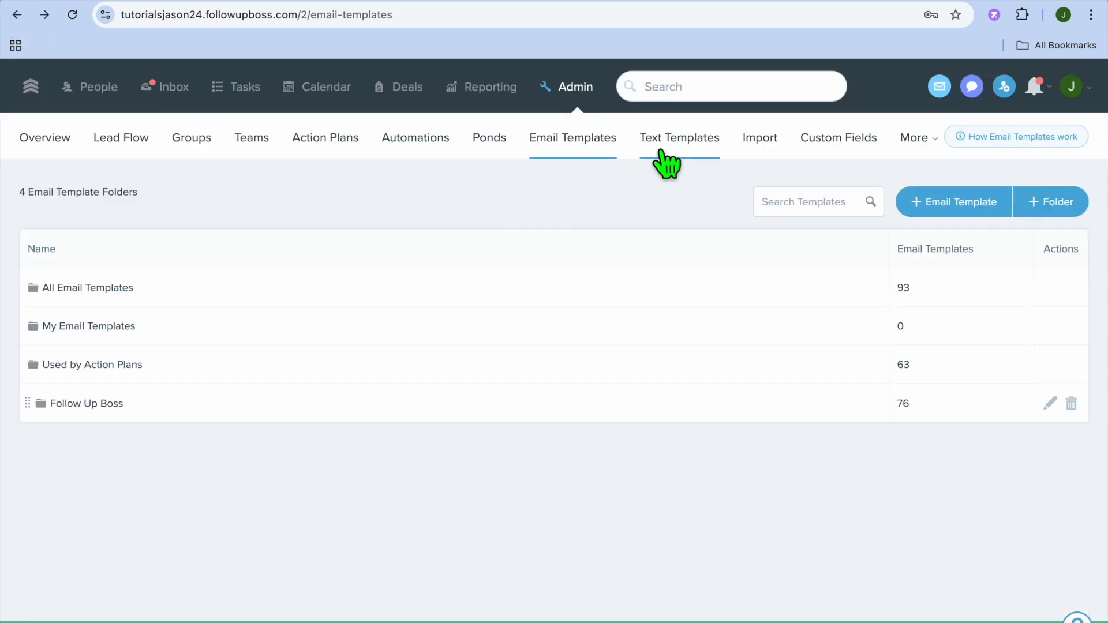
# Show the Text Templates page with its three folders holding 12 templates.
pyautogui.click(679, 138)
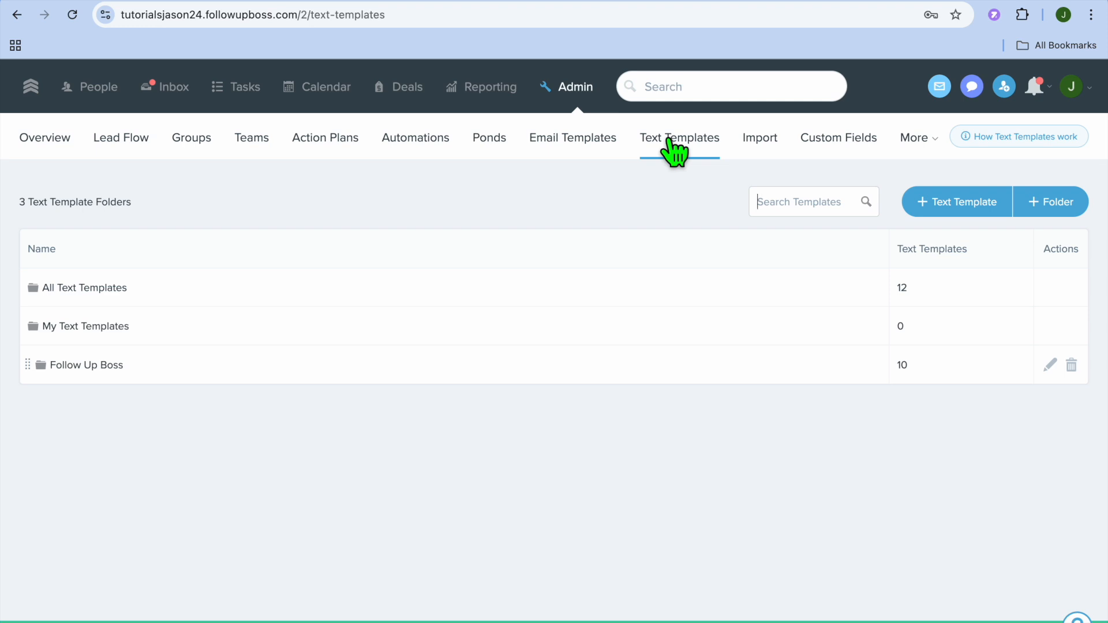
pyautogui.moveTo(389, 191)
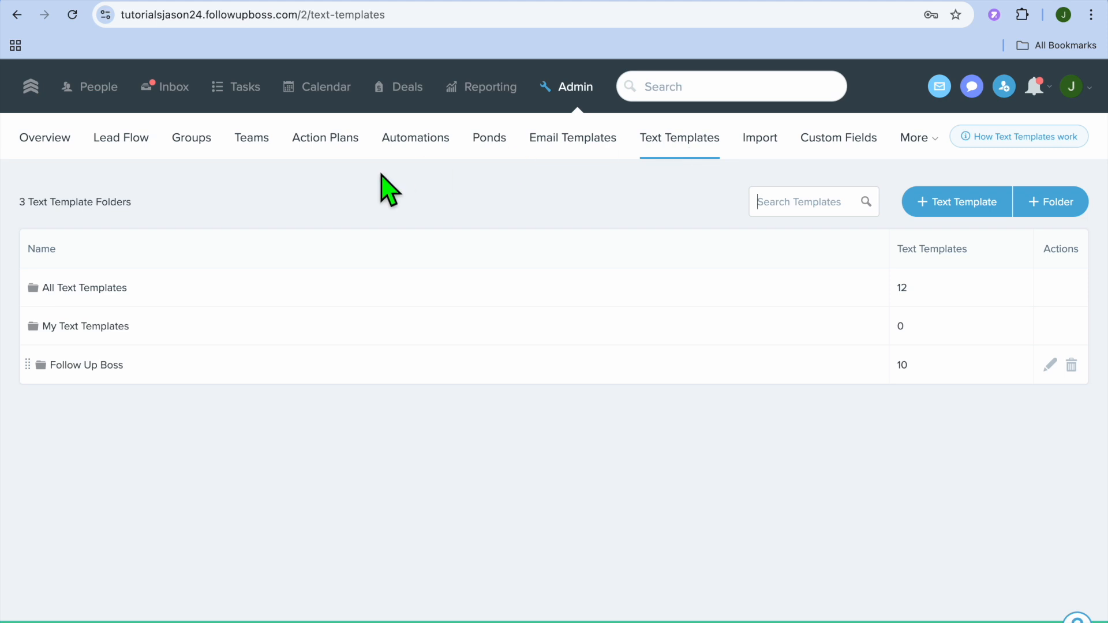
pyautogui.moveTo(488, 99)
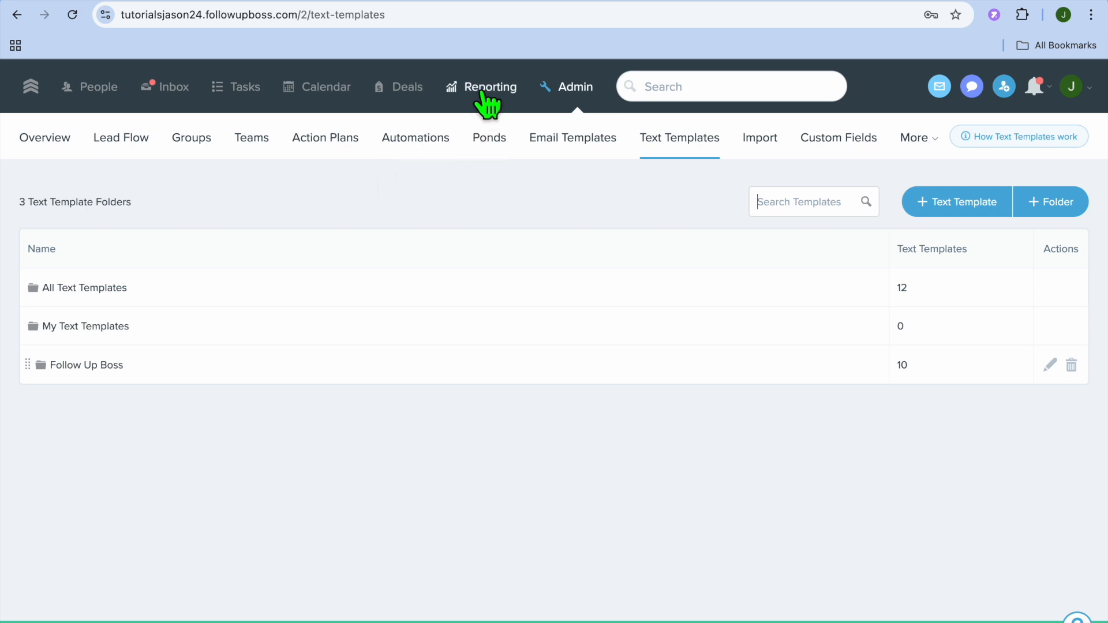
# Open Reporting and scroll through report cards such as Calls, Deals and Agent Leaderboard.
pyautogui.click(490, 86)
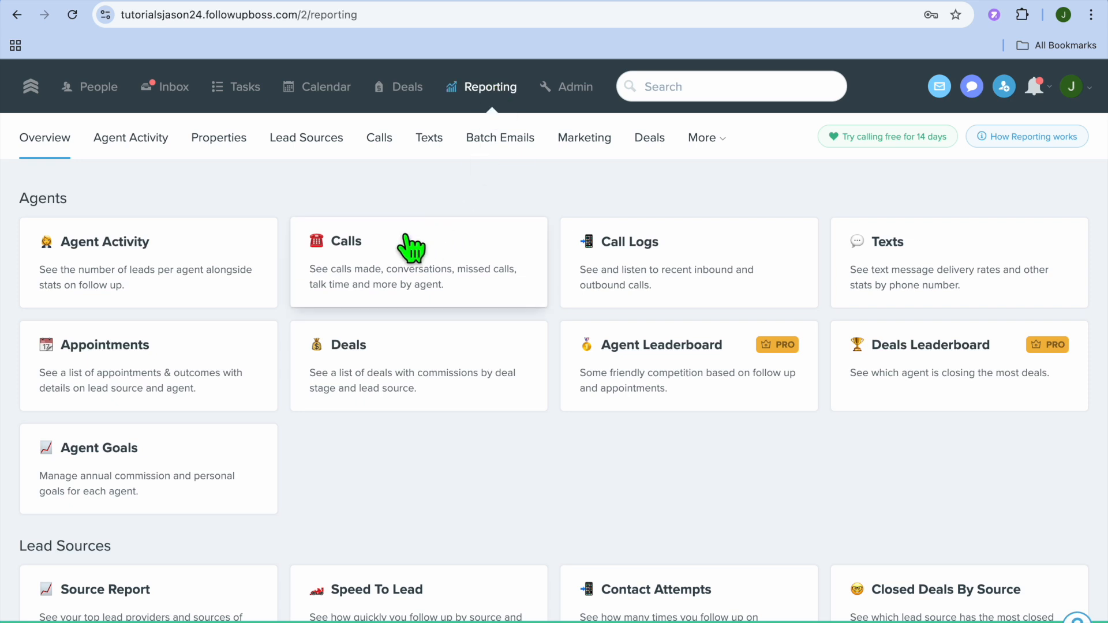
pyautogui.moveTo(547, 328)
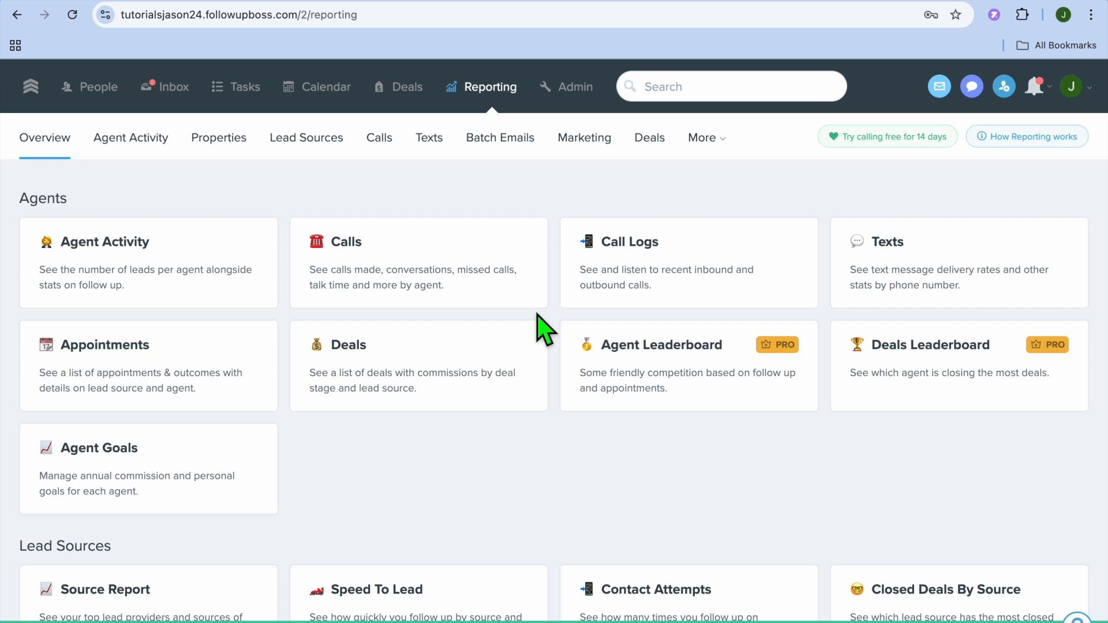
pyautogui.moveTo(415, 330)
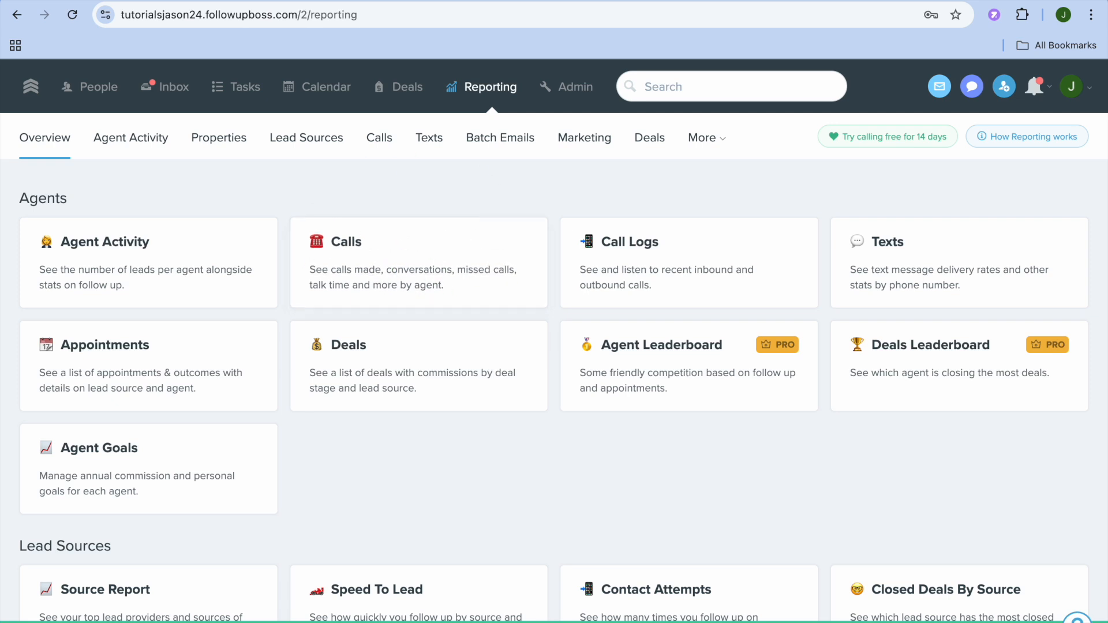
pyautogui.moveTo(452, 260)
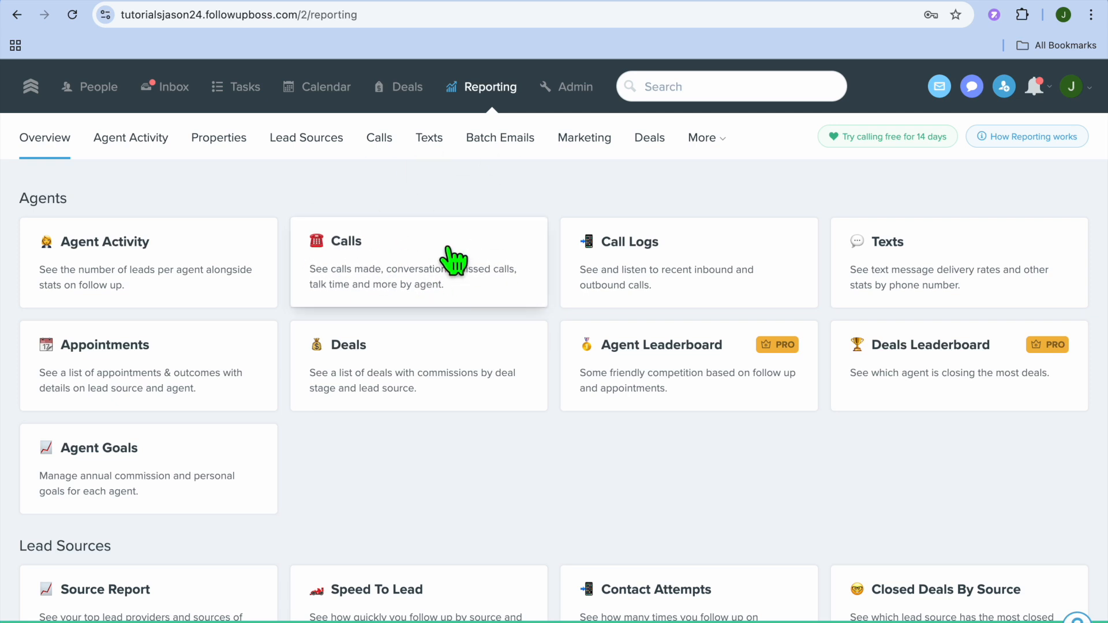
pyautogui.scroll(-3)
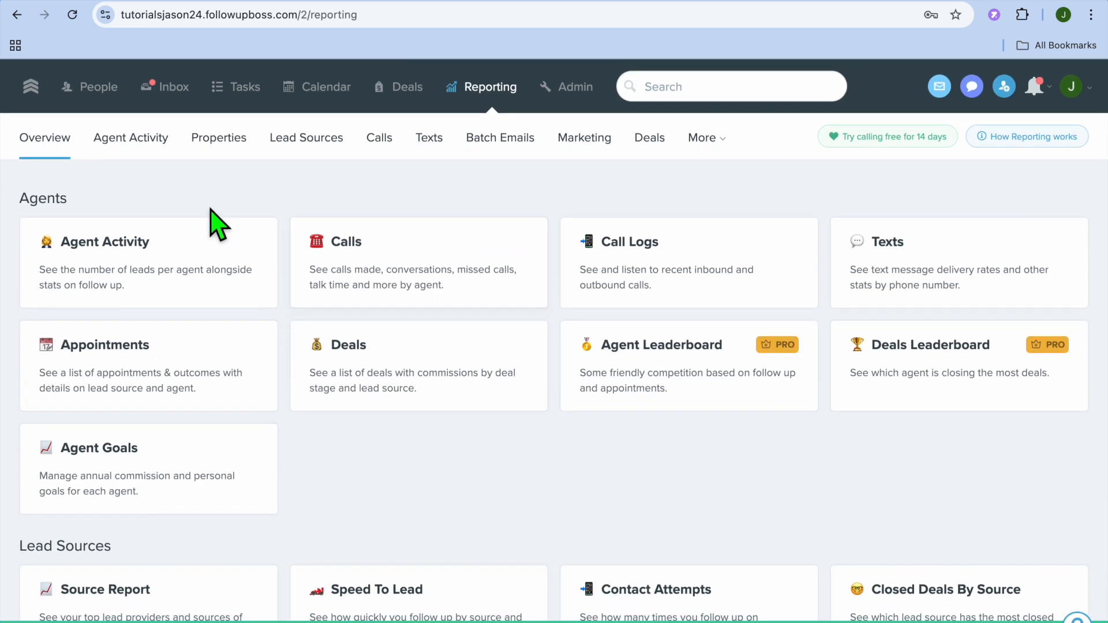
pyautogui.moveTo(31, 86)
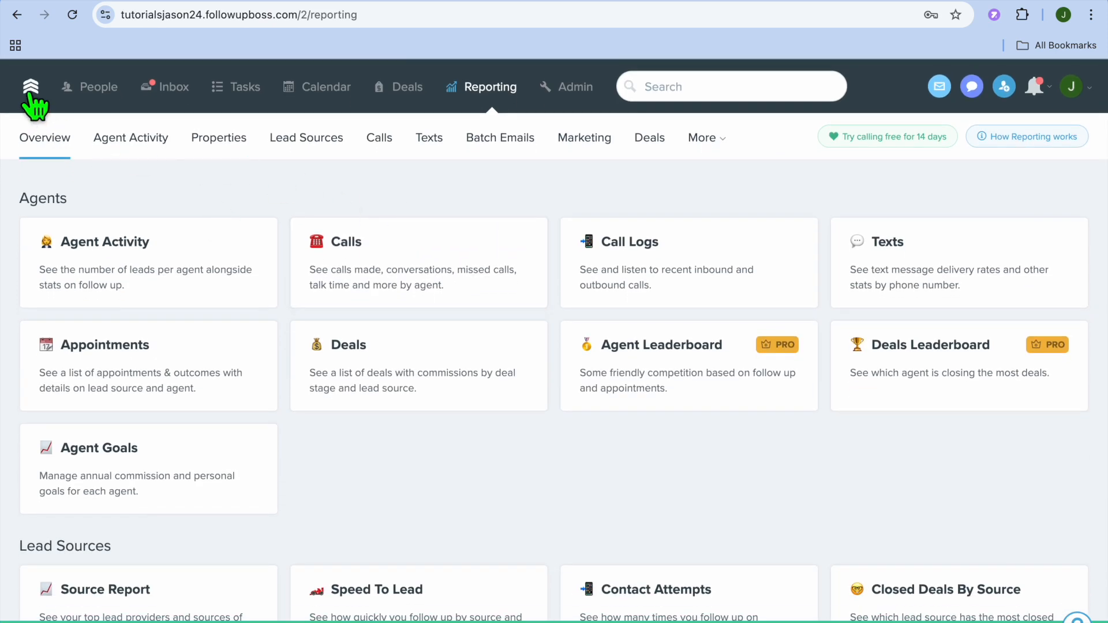
# Return to the dashboard showing lead stats, $1,400,000 in upcoming deals and recent activity.
pyautogui.click(29, 86)
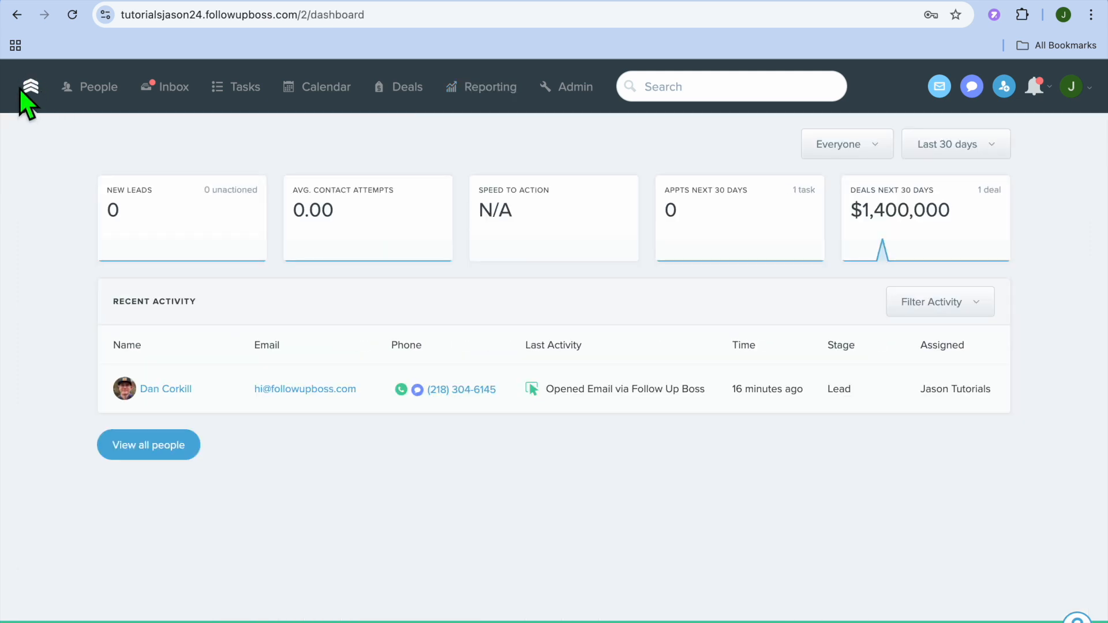
pyautogui.moveTo(657, 308)
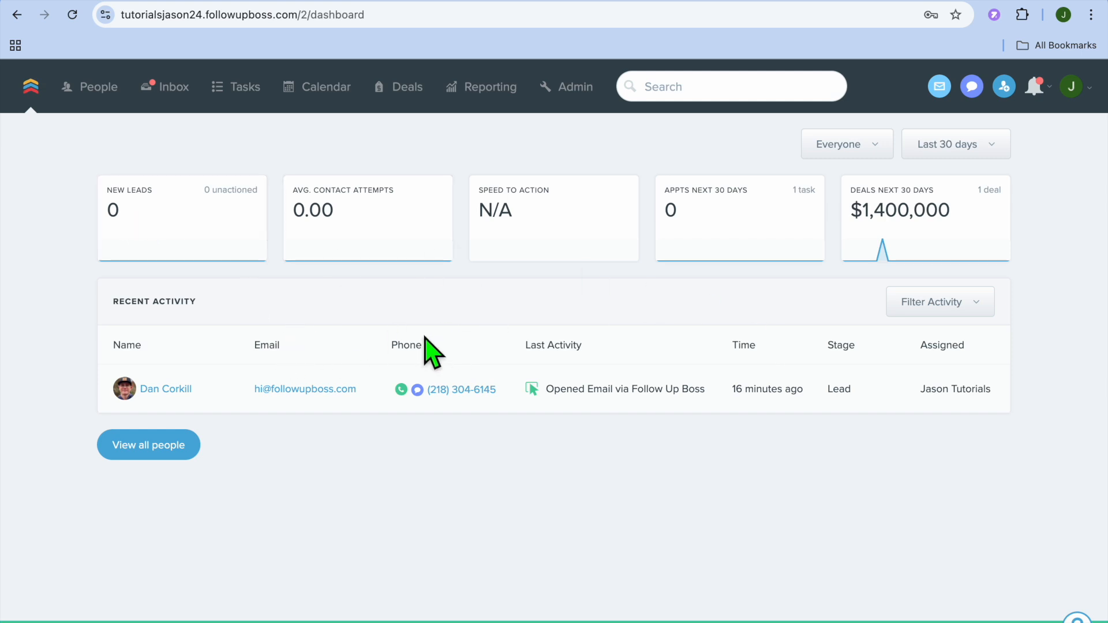
pyautogui.moveTo(472, 340)
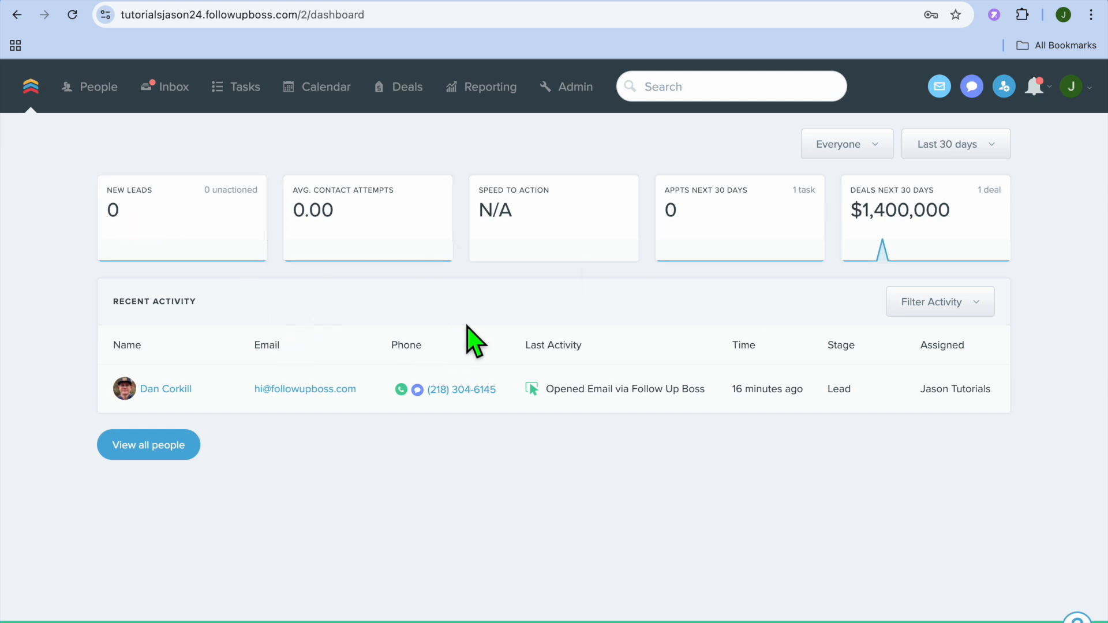
pyautogui.moveTo(165, 388)
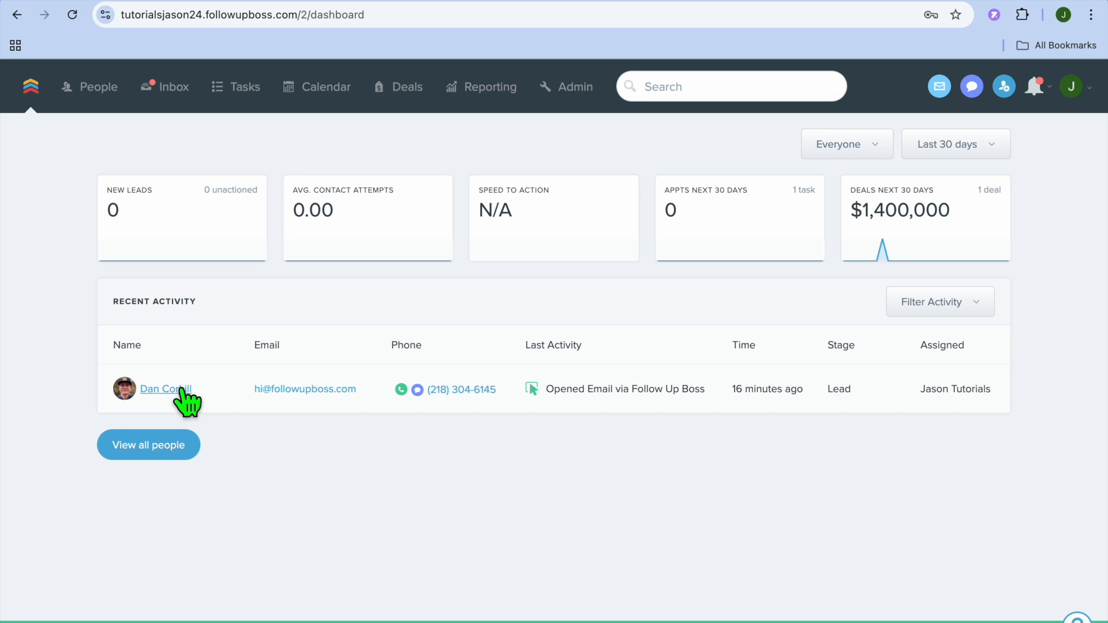
pyautogui.click(164, 389)
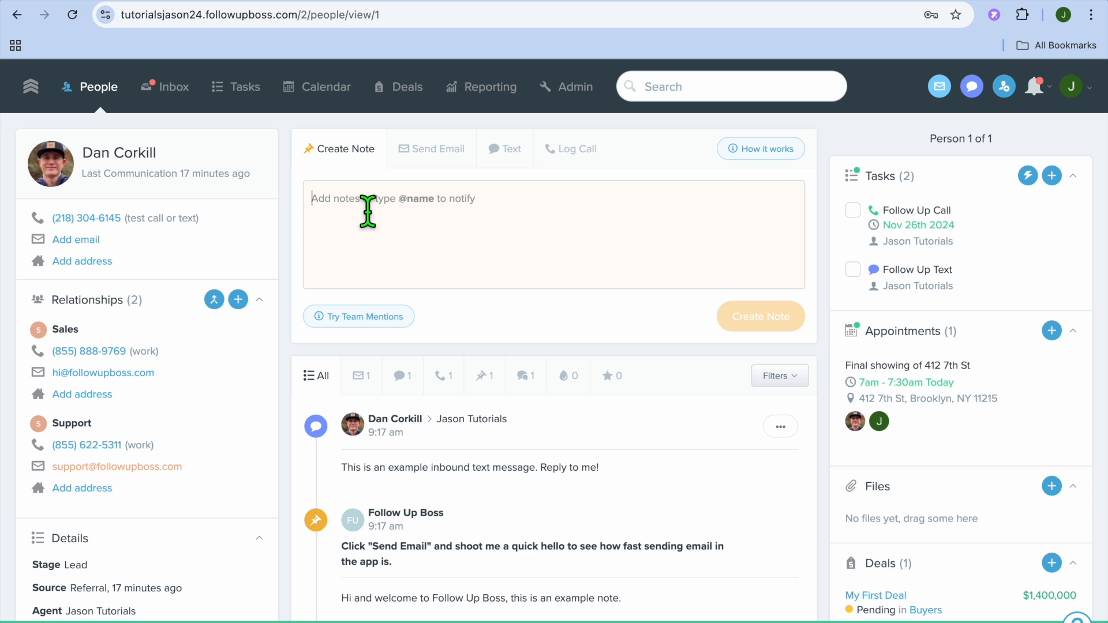
pyautogui.moveTo(731, 296)
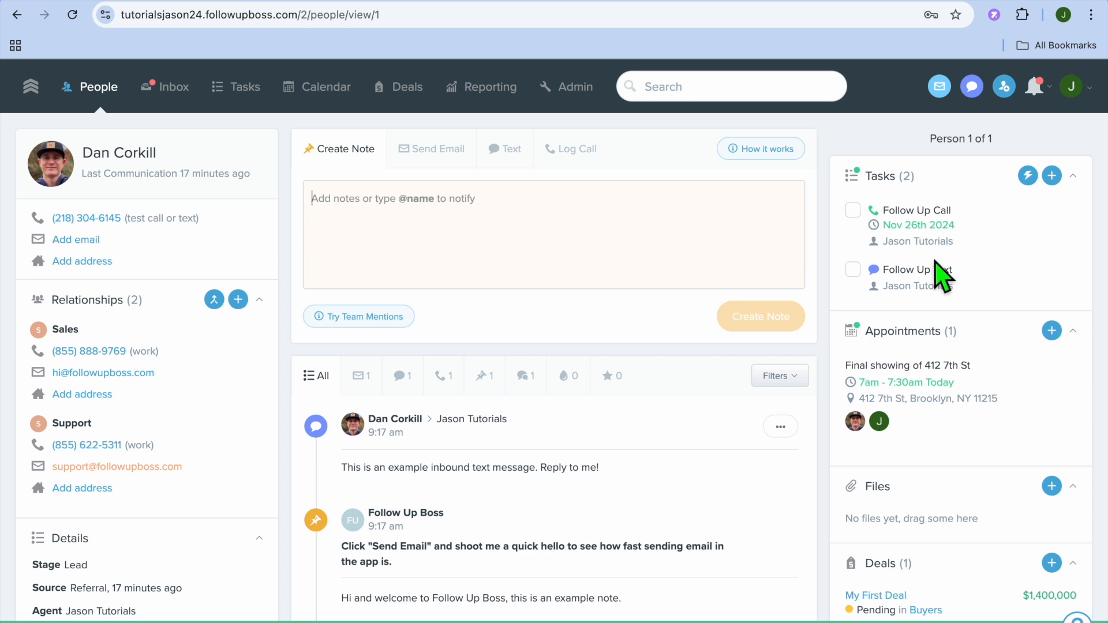
pyautogui.moveTo(1046, 226)
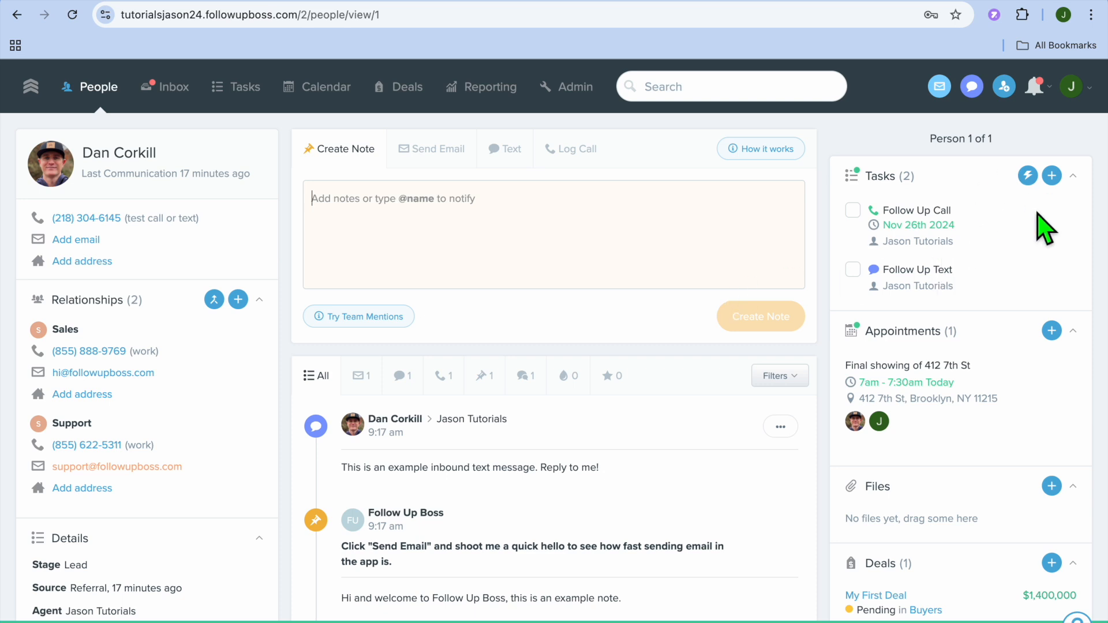
pyautogui.moveTo(932, 219)
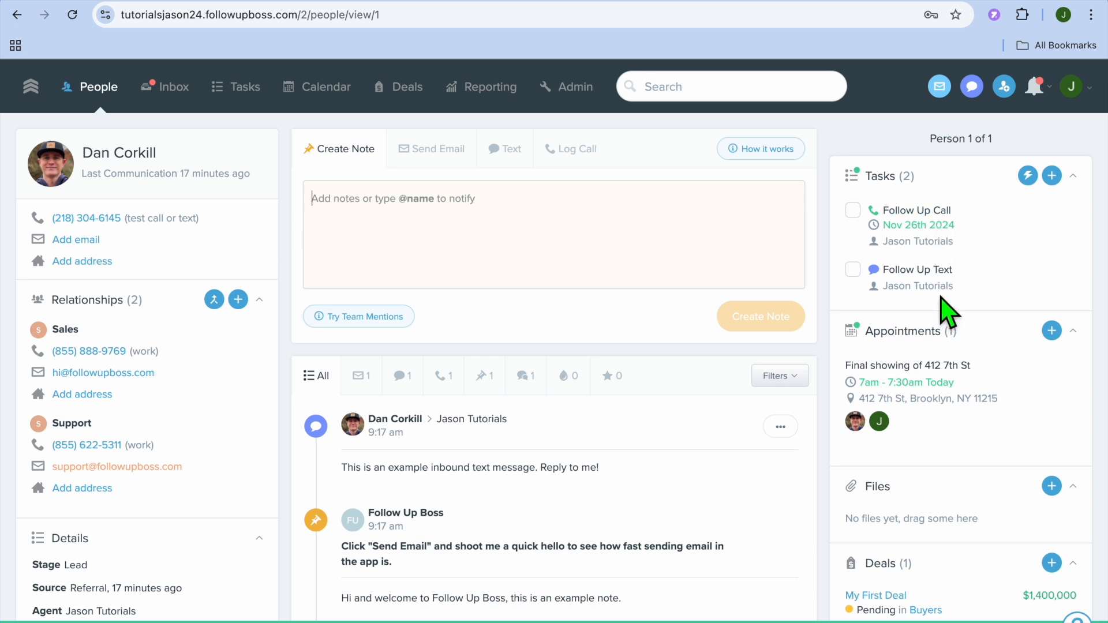
pyautogui.moveTo(879, 276)
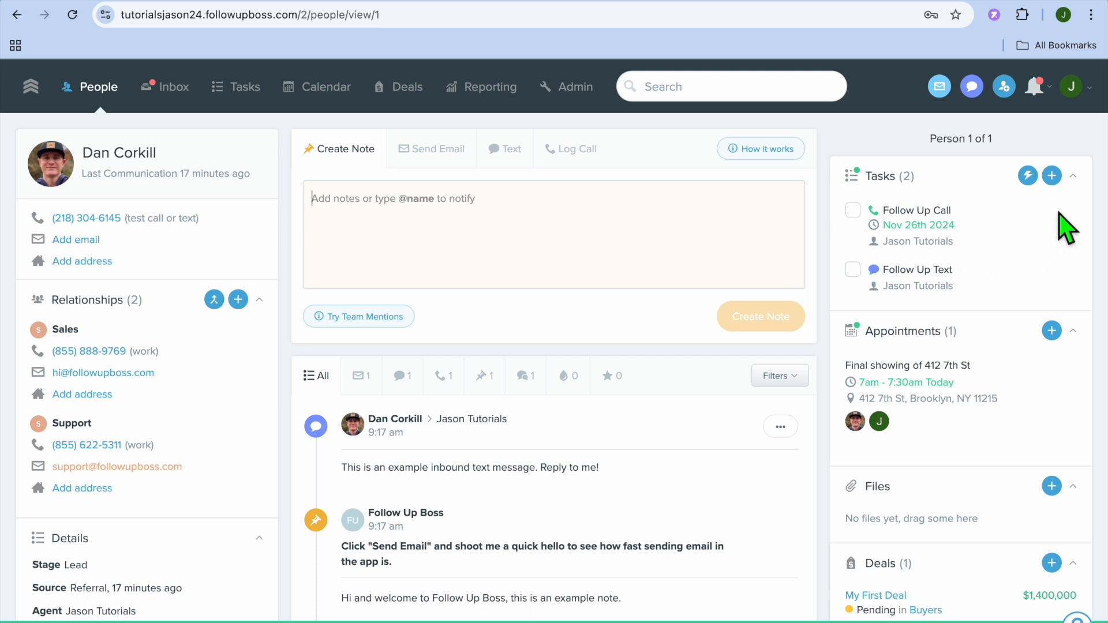
pyautogui.click(1051, 175)
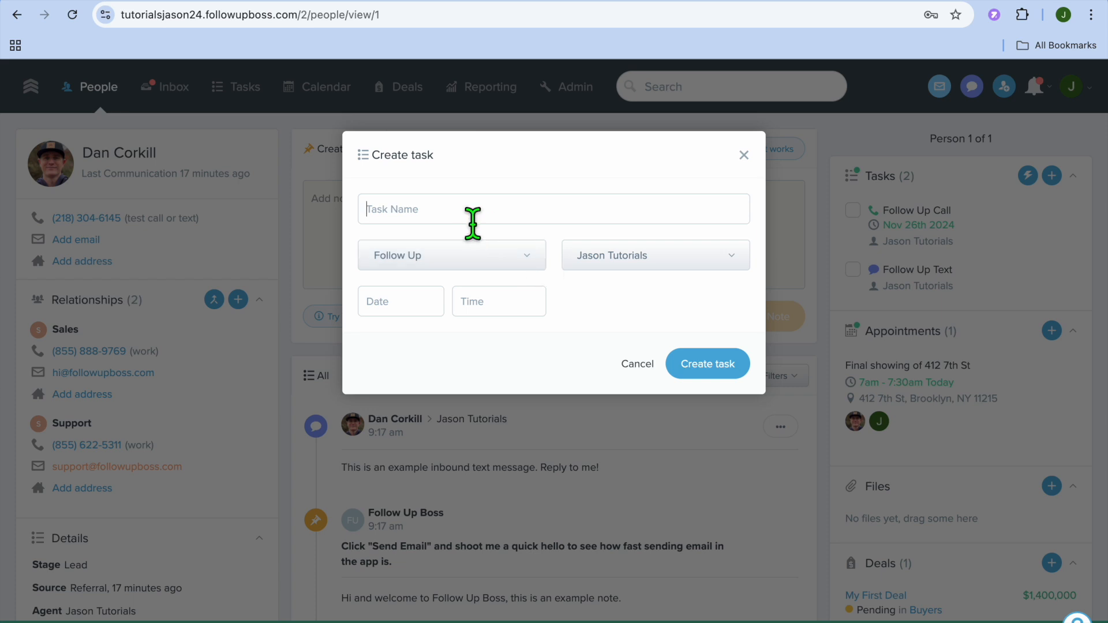
pyautogui.moveTo(537, 271)
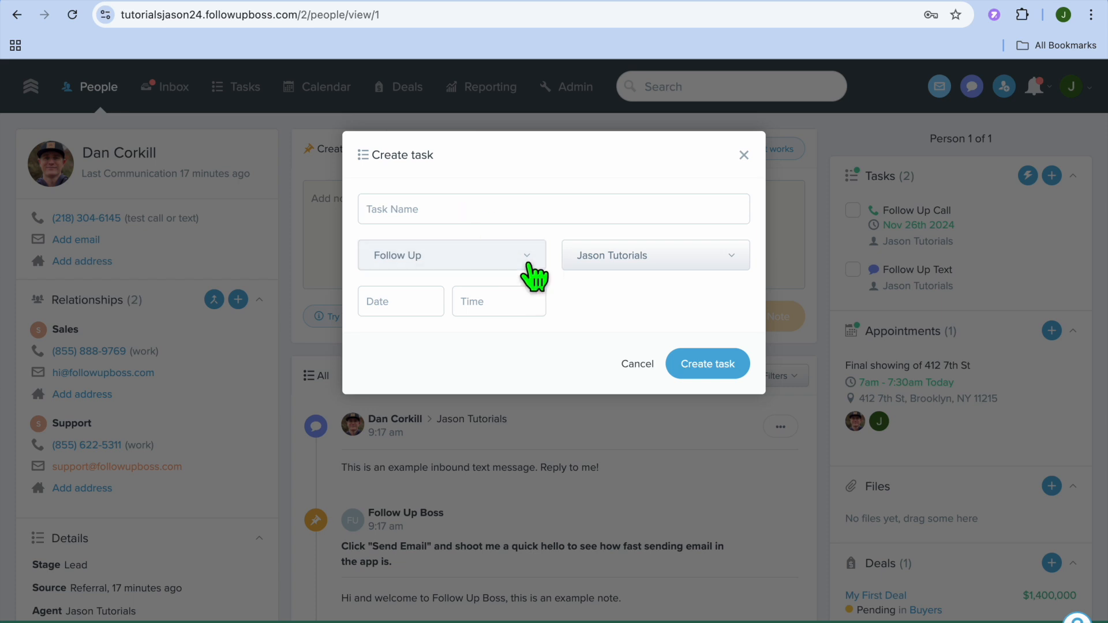
pyautogui.click(451, 255)
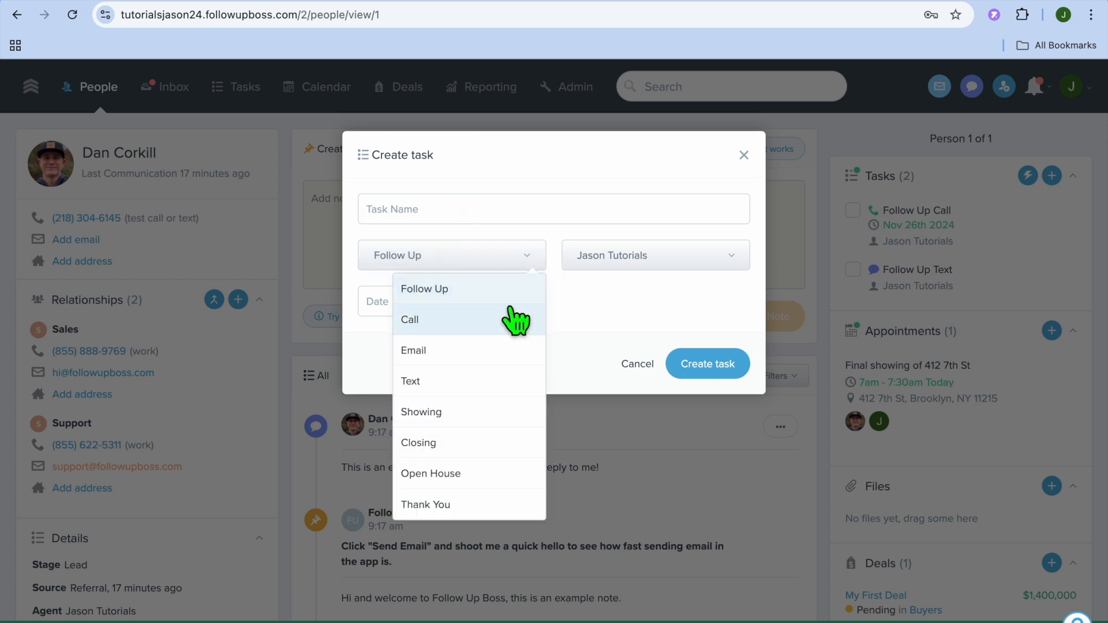
pyautogui.moveTo(510, 346)
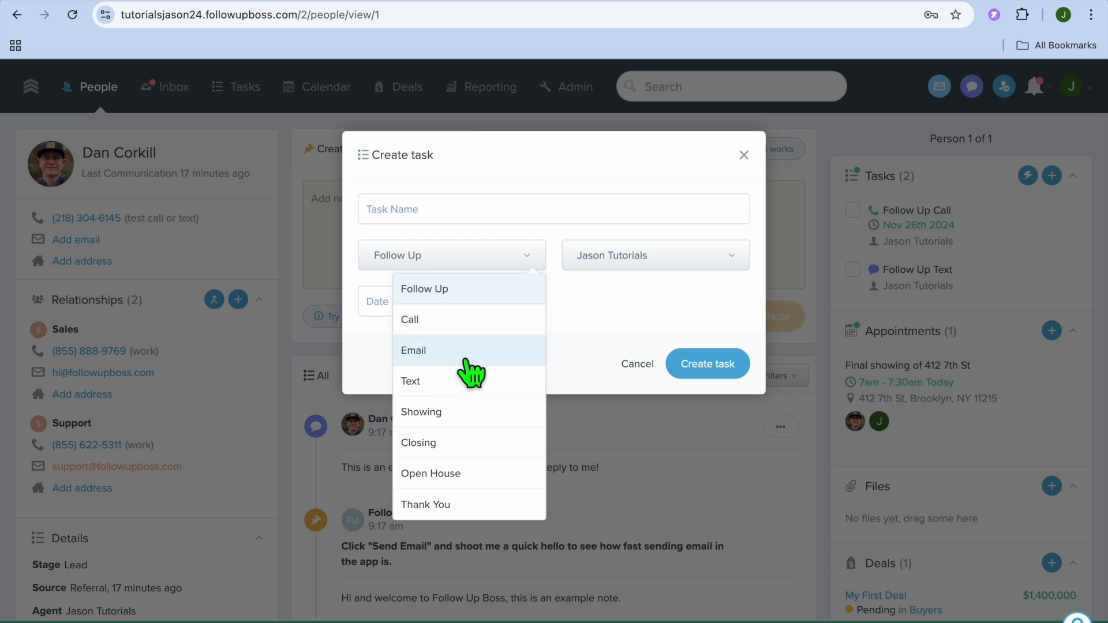
pyautogui.moveTo(443, 452)
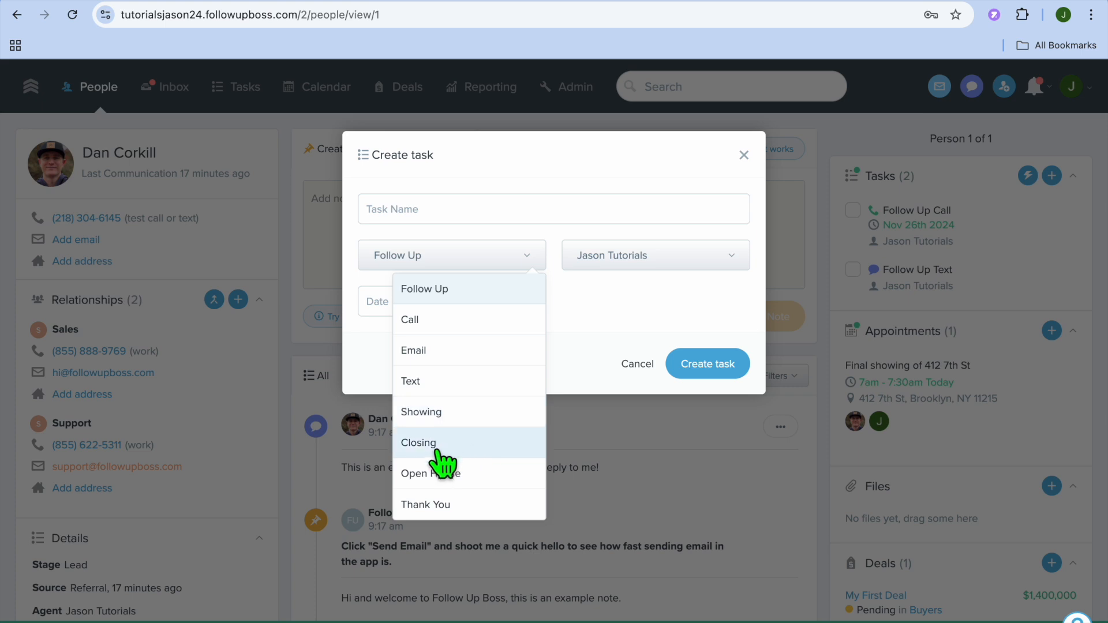
pyautogui.moveTo(472, 488)
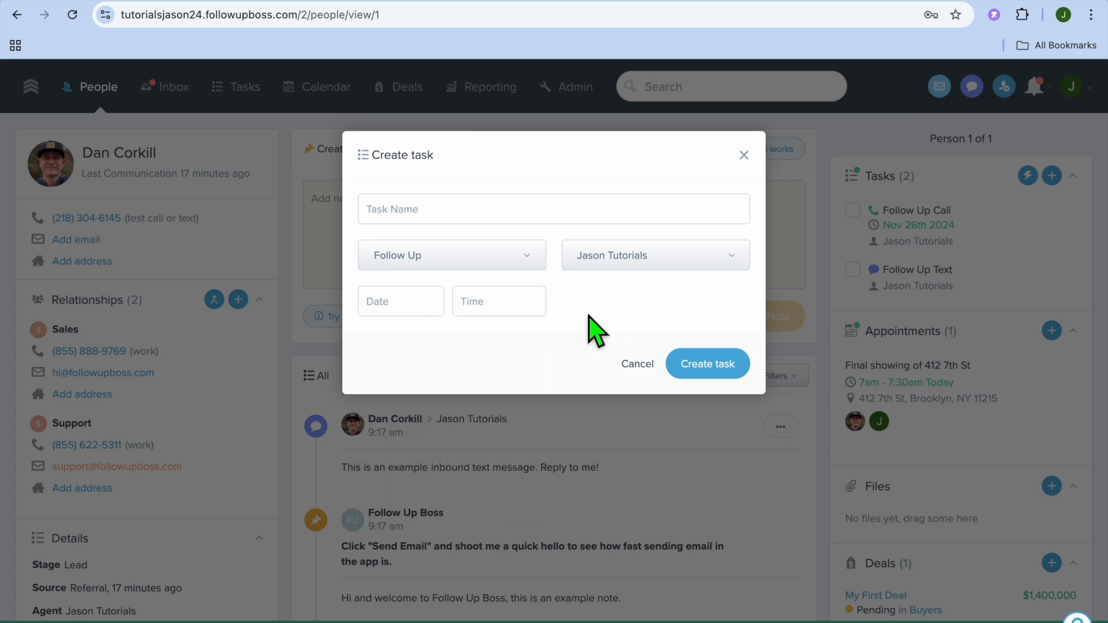
pyautogui.click(396, 301)
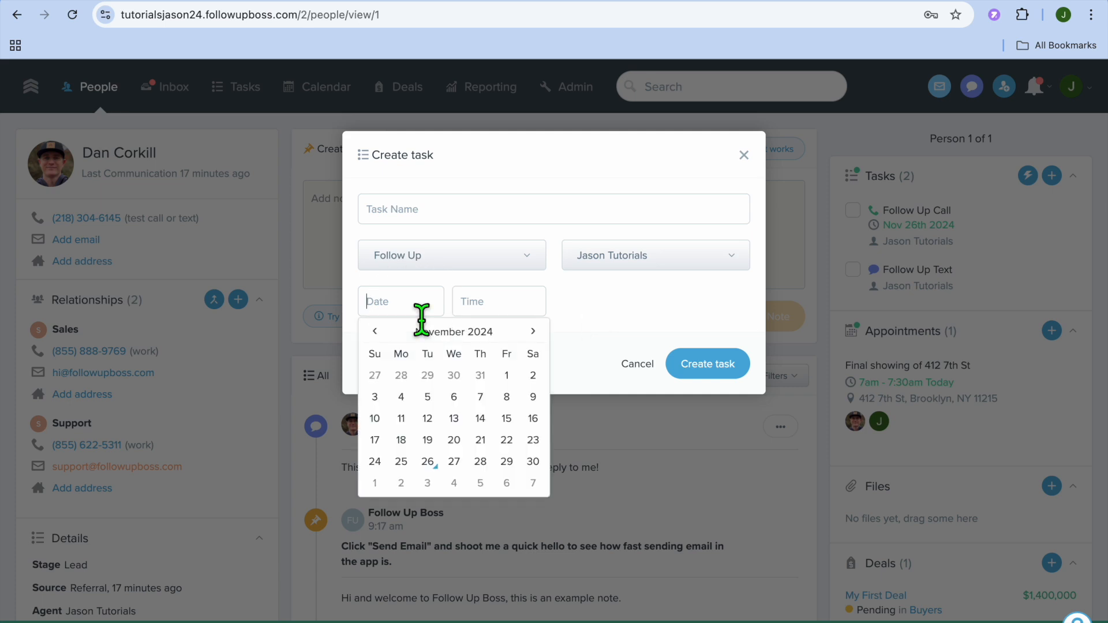
pyautogui.click(498, 302)
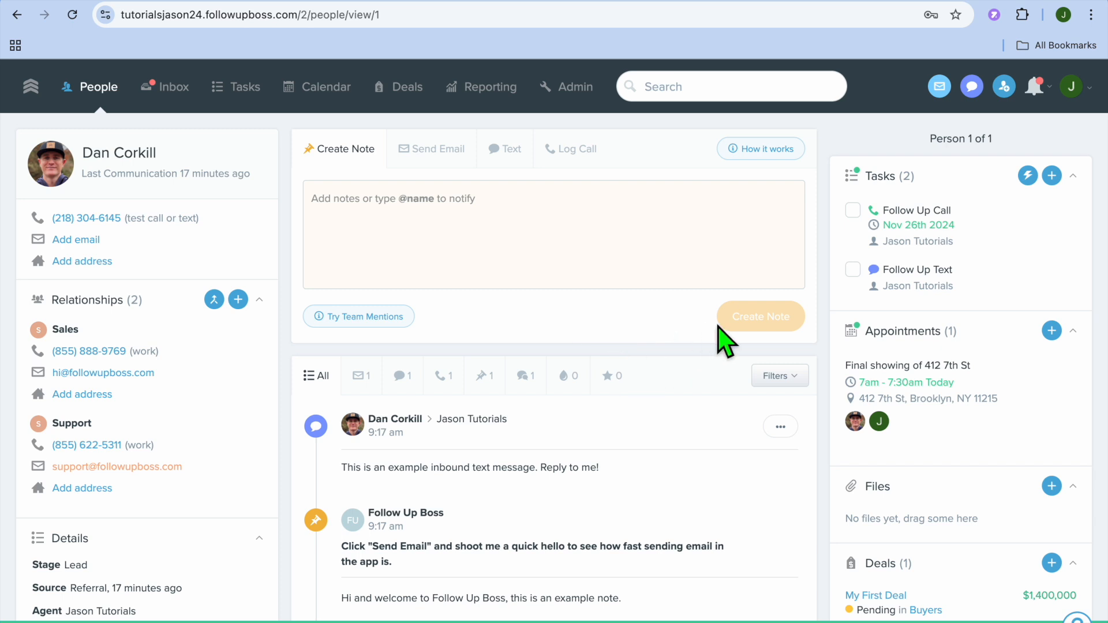
pyautogui.moveTo(726, 341)
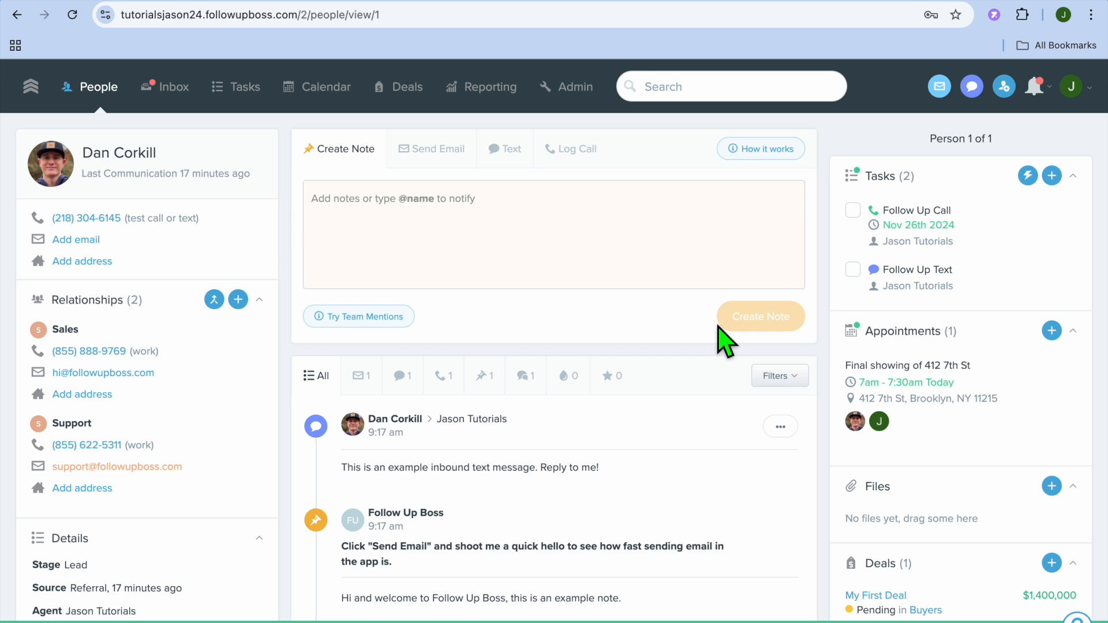
pyautogui.moveTo(1051, 330)
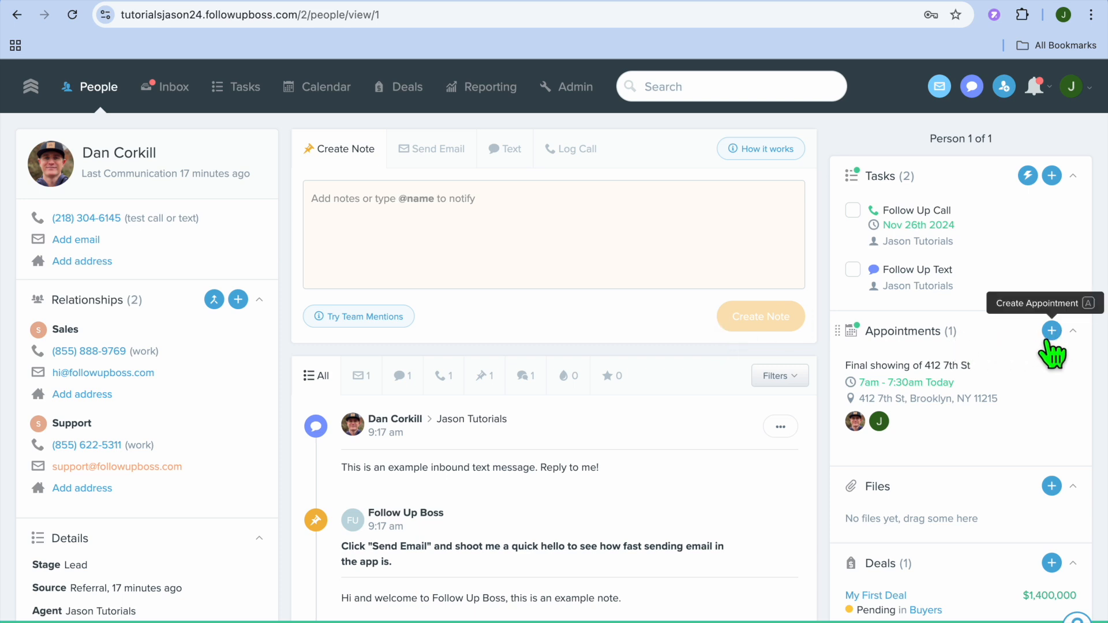
pyautogui.click(1052, 331)
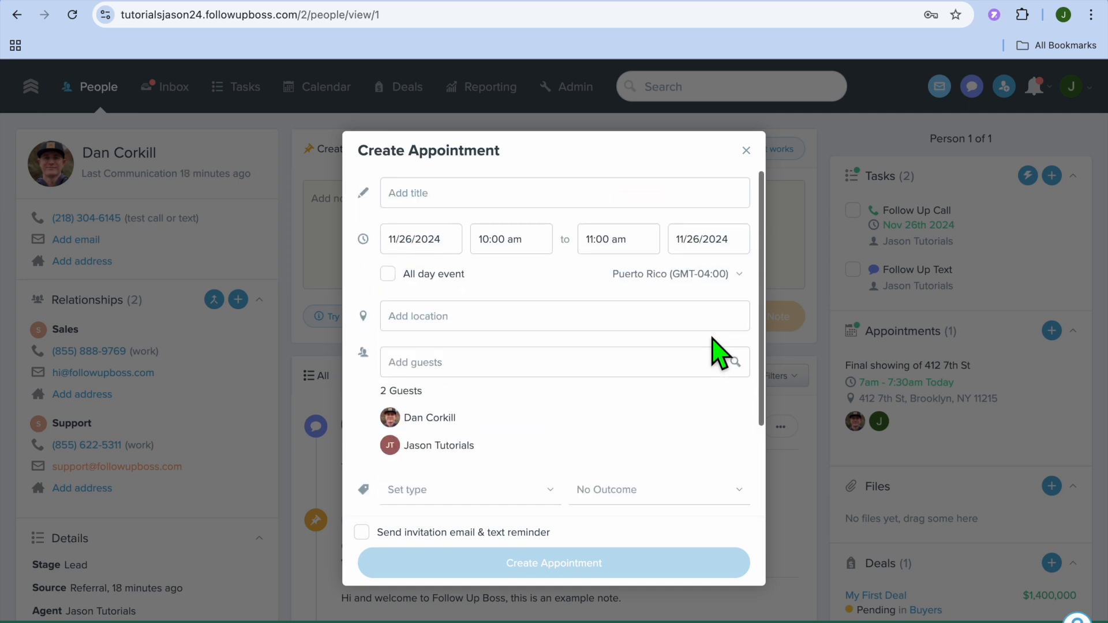
pyautogui.click(746, 150)
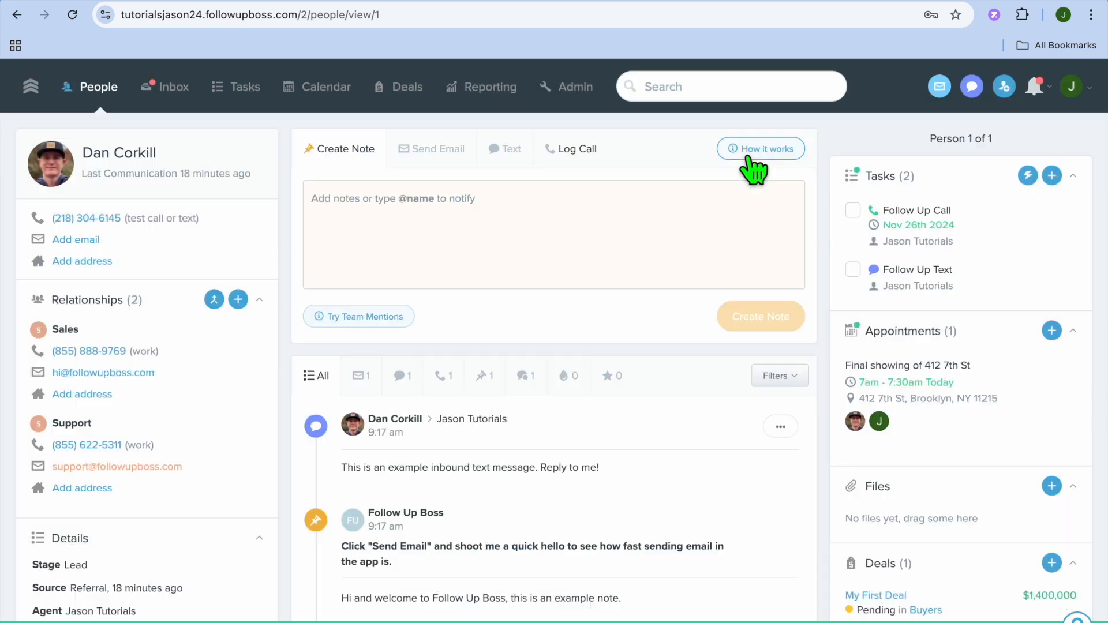
pyautogui.moveTo(670, 362)
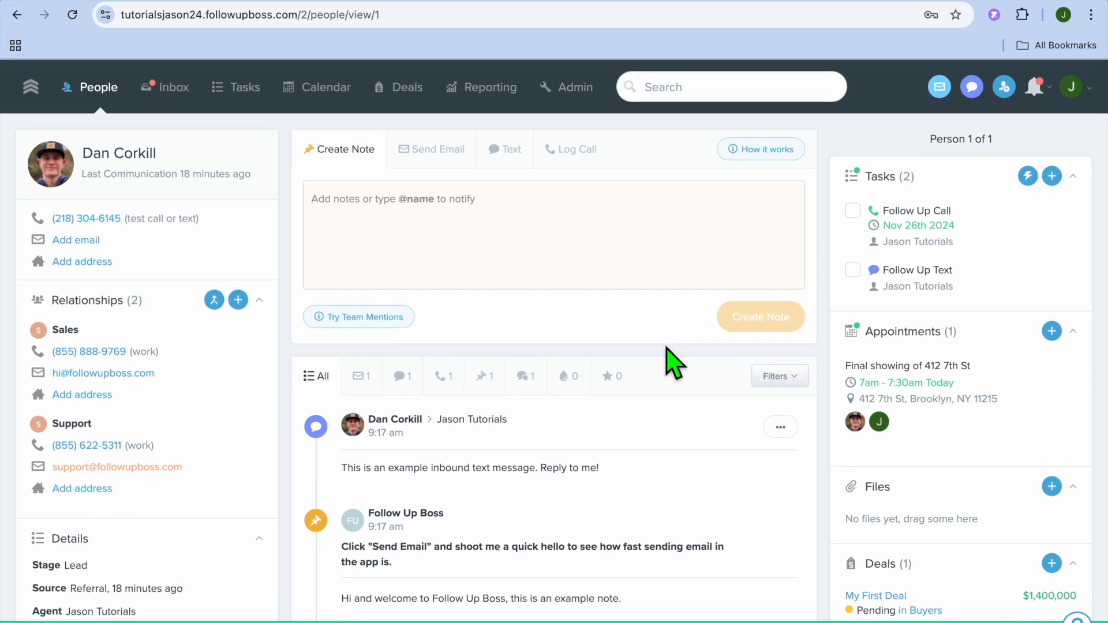